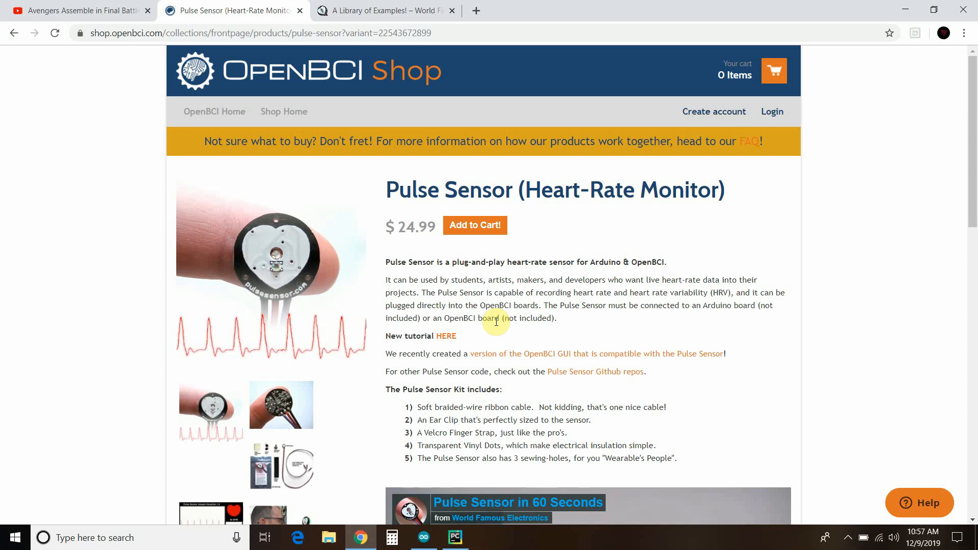
{"action": "mouse_move", "coordinate": [102, 135]}
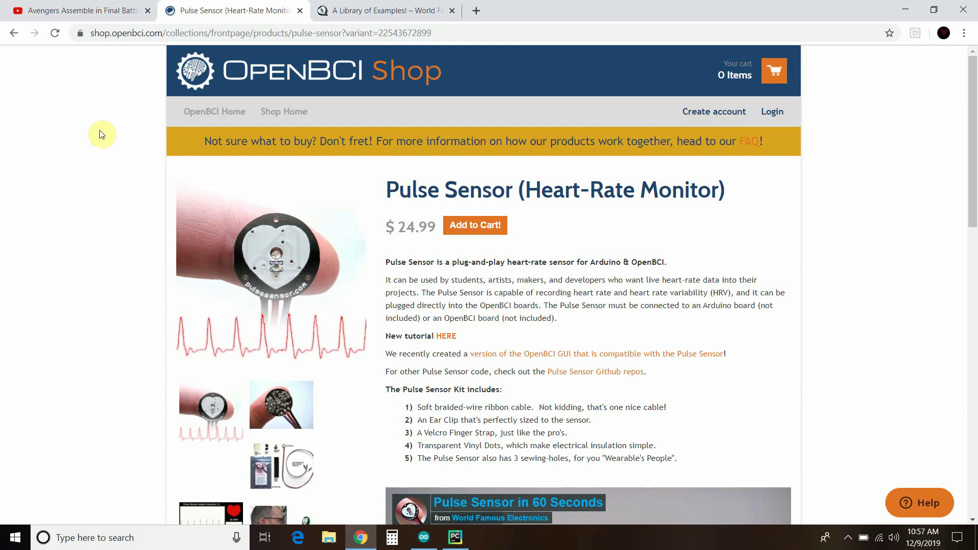
Close the YouTube tab, keeping the OpenBCI Pulse Sensor product page active
{"action": "left_click", "coordinate": [80, 11]}
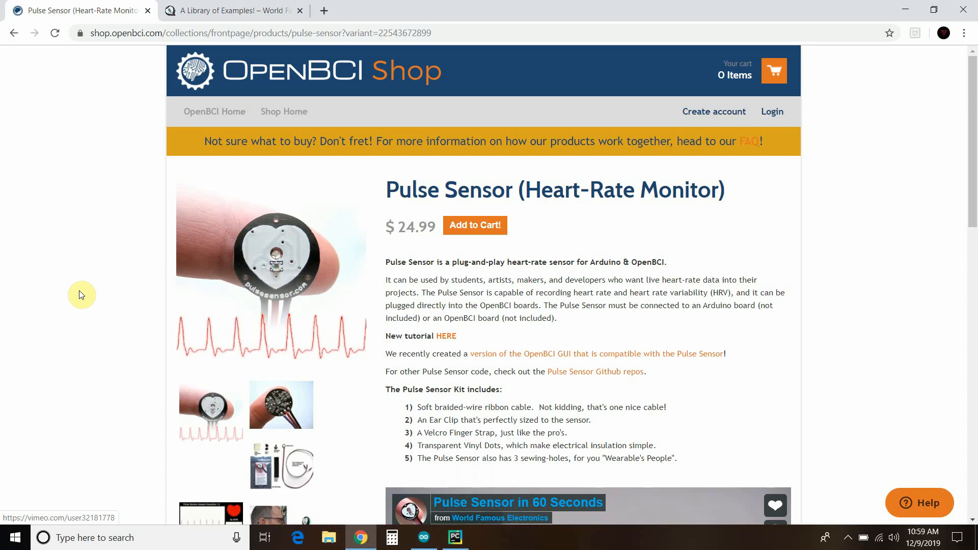
{"action": "mouse_move", "coordinate": [232, 10]}
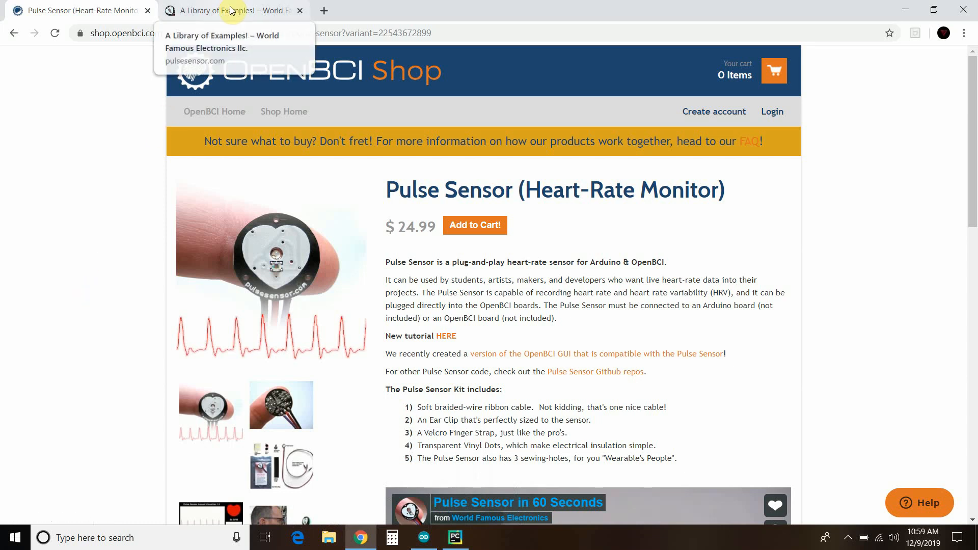
Switch to the 'A Library of Examples!' page and read the Arduino library installation instructions to the footer
{"action": "left_click", "coordinate": [231, 10]}
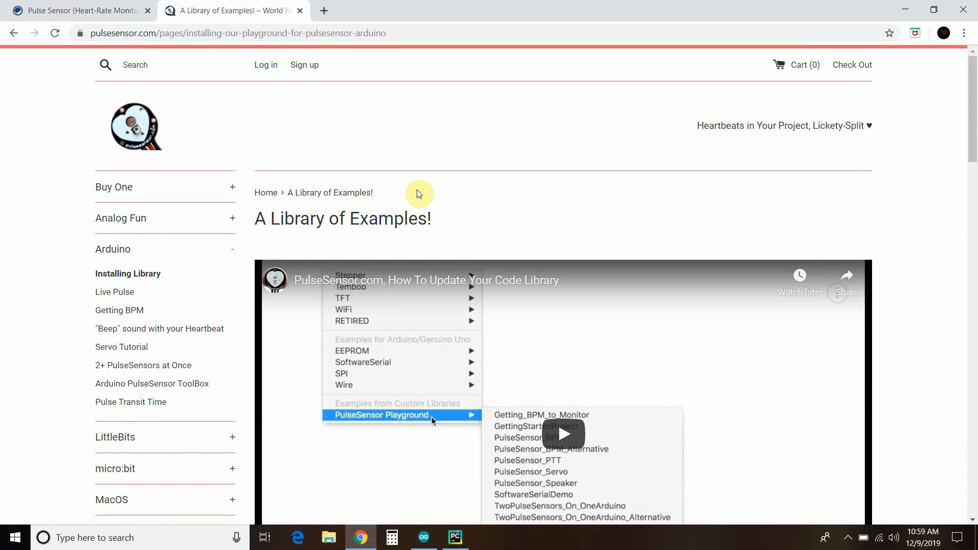
{"action": "mouse_move", "coordinate": [344, 175]}
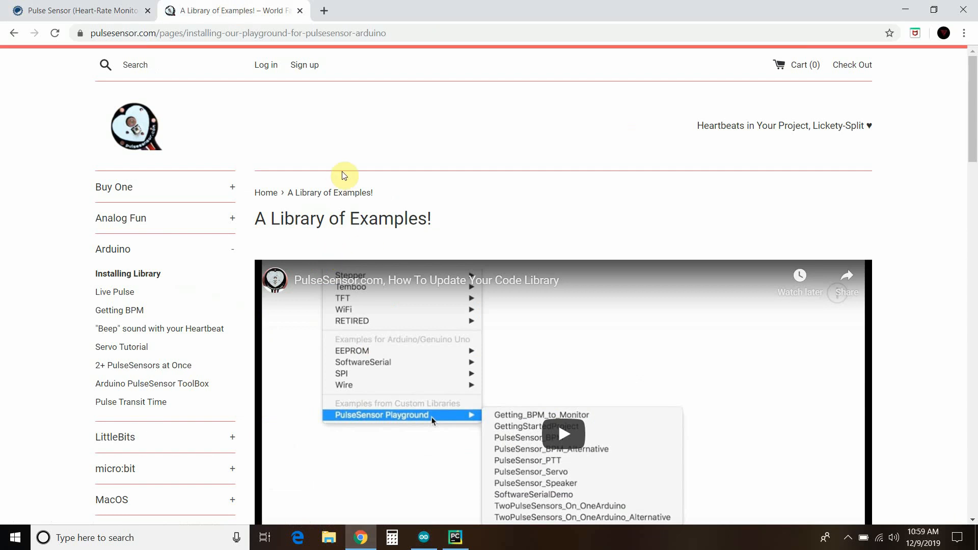
{"action": "mouse_move", "coordinate": [437, 172]}
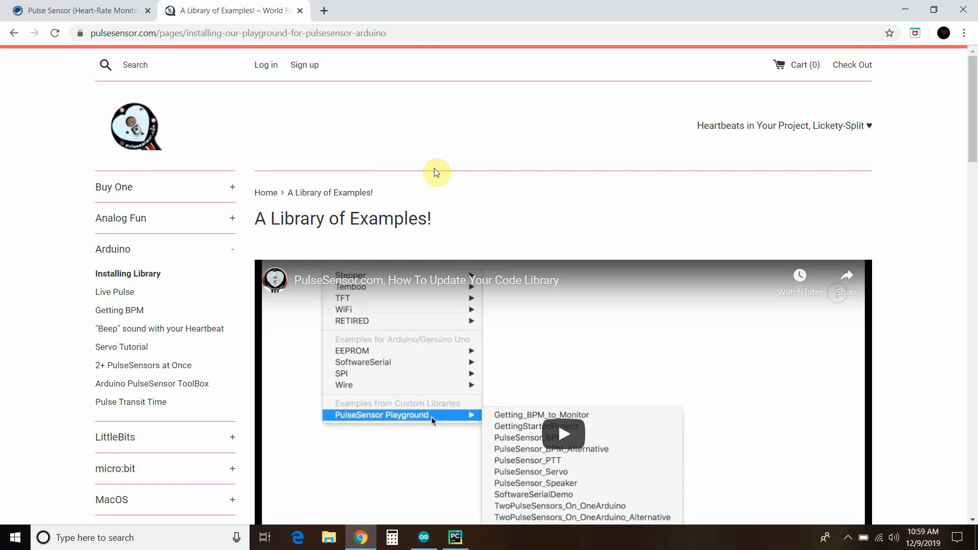
{"action": "scroll", "scroll_direction": "down", "scroll_amount": 3}
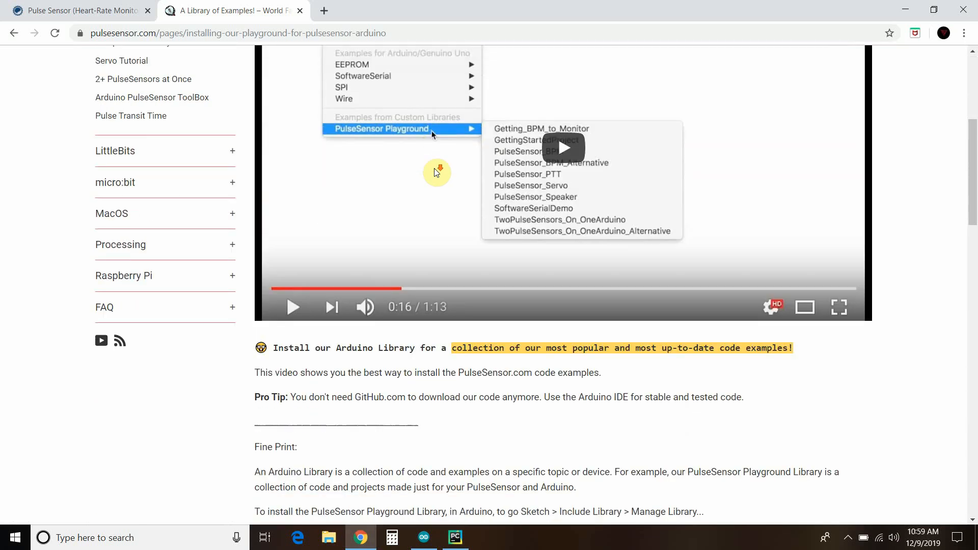
{"action": "scroll", "scroll_direction": "down", "scroll_amount": 3}
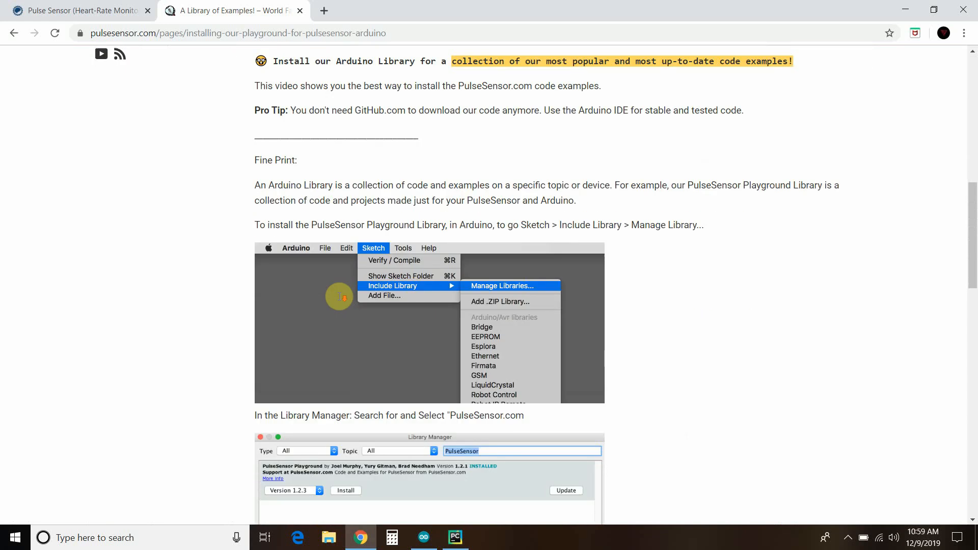
{"action": "scroll", "scroll_direction": "down", "scroll_amount": 3}
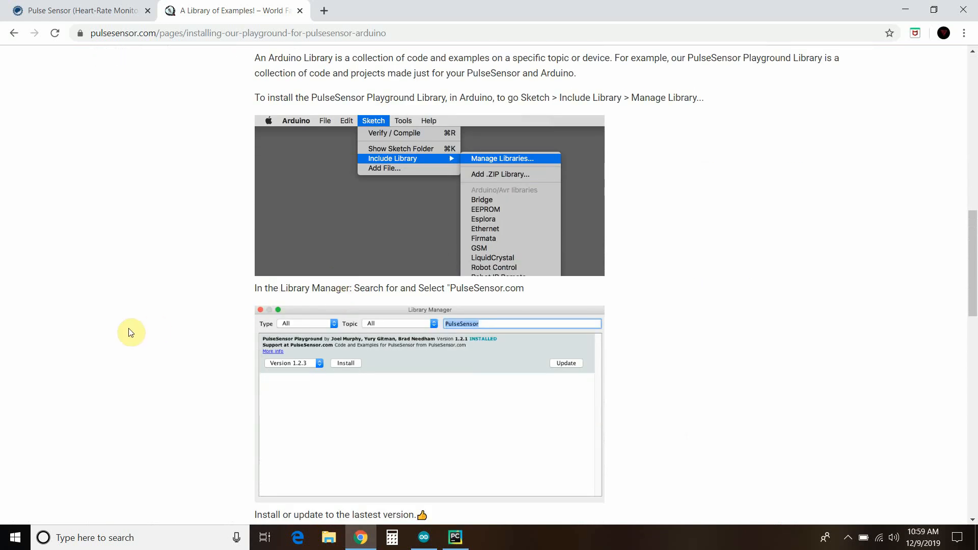
{"action": "scroll", "scroll_direction": "down", "scroll_amount": 3}
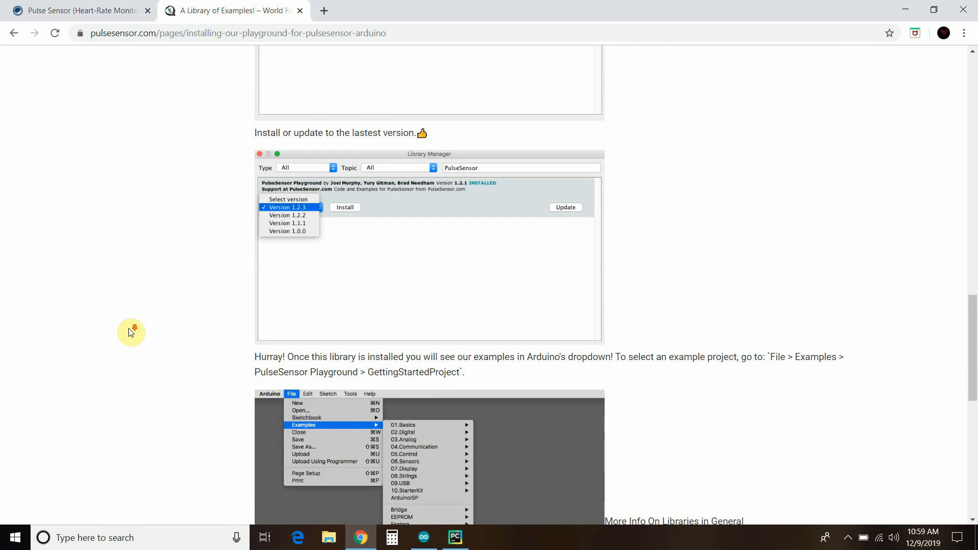
{"action": "scroll", "scroll_direction": "down", "scroll_amount": 3}
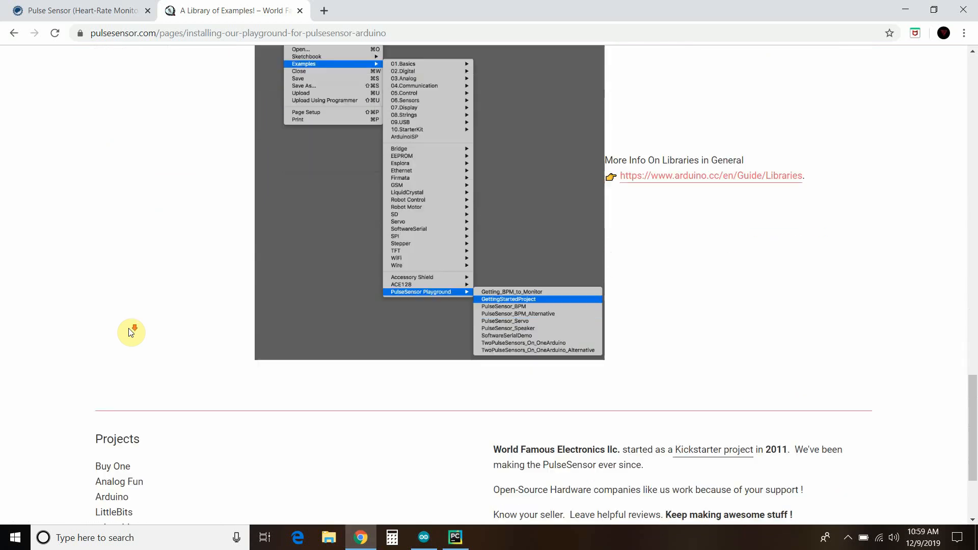
{"action": "scroll", "scroll_direction": "down", "scroll_amount": 3}
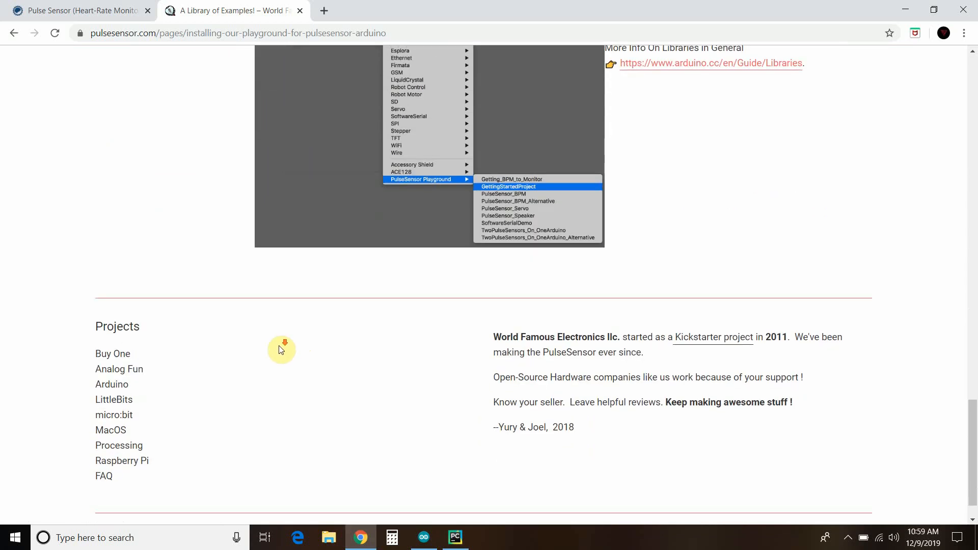
{"action": "scroll", "scroll_direction": "down", "scroll_amount": 3}
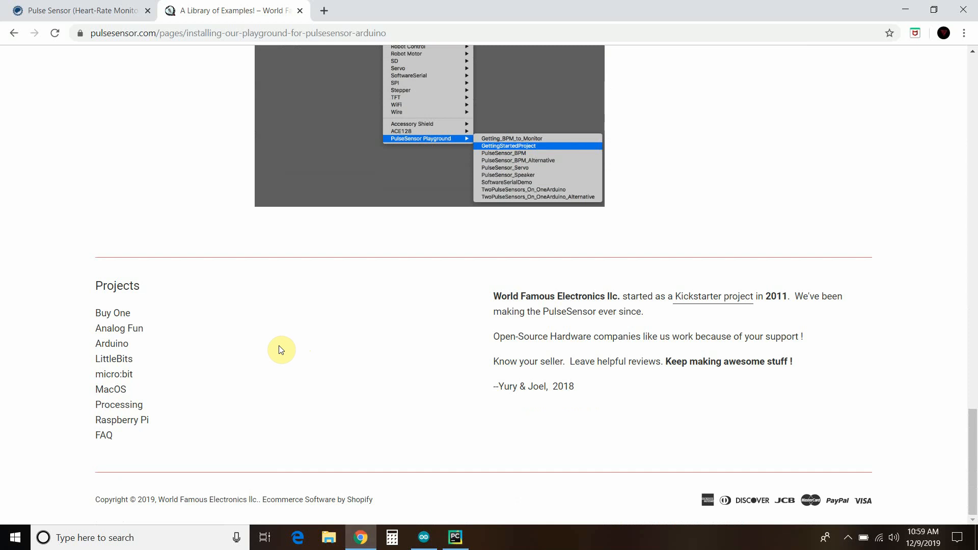
{"action": "scroll", "scroll_direction": "up", "scroll_amount": 3}
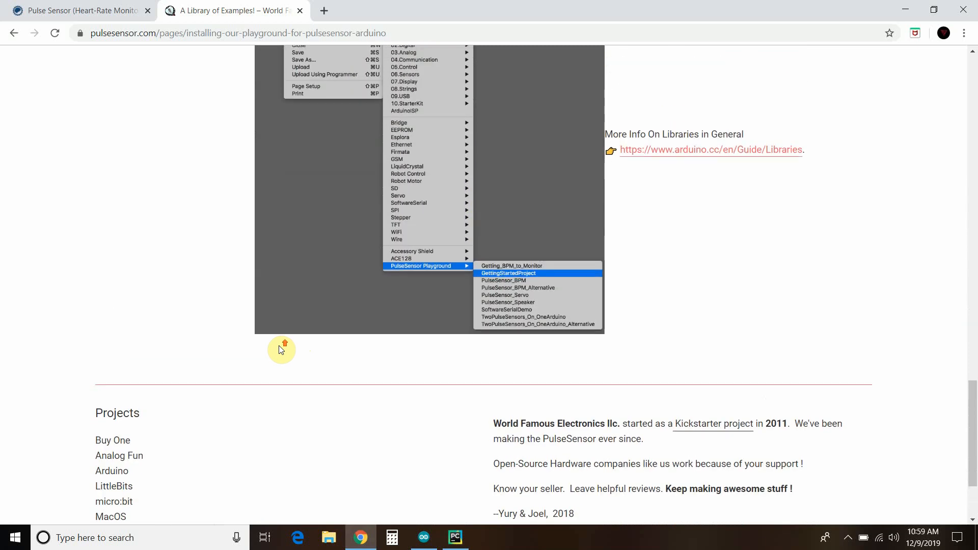
{"action": "mouse_move", "coordinate": [176, 52]}
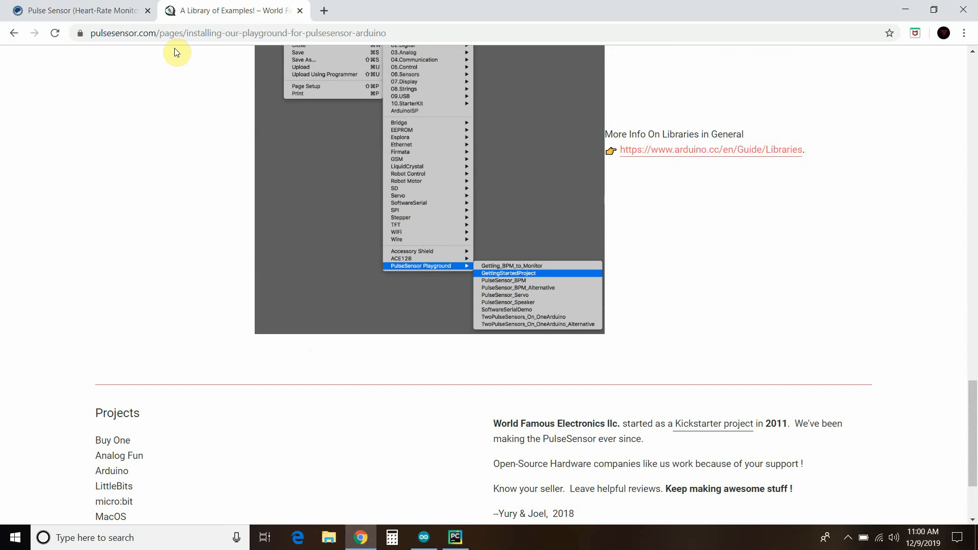
{"action": "mouse_move", "coordinate": [622, 305]}
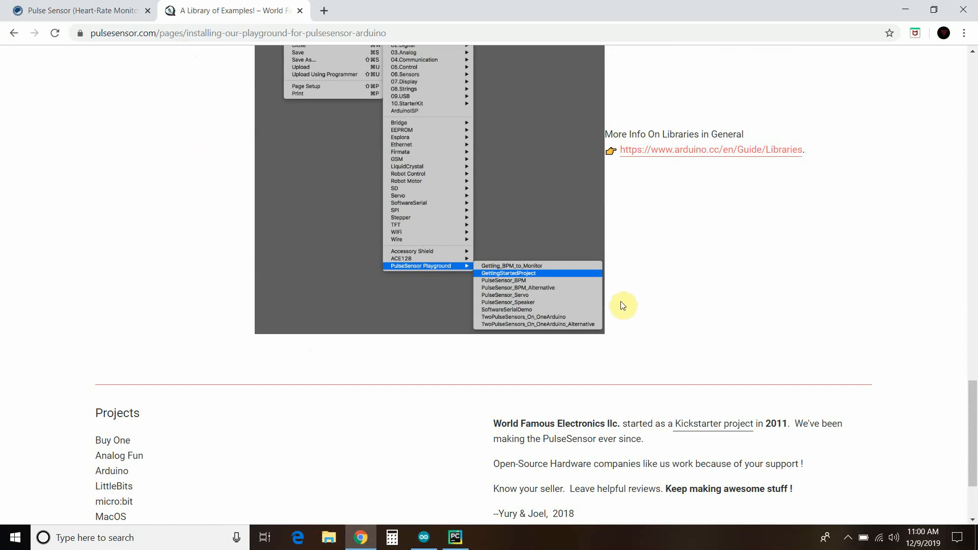
{"action": "mouse_move", "coordinate": [635, 274]}
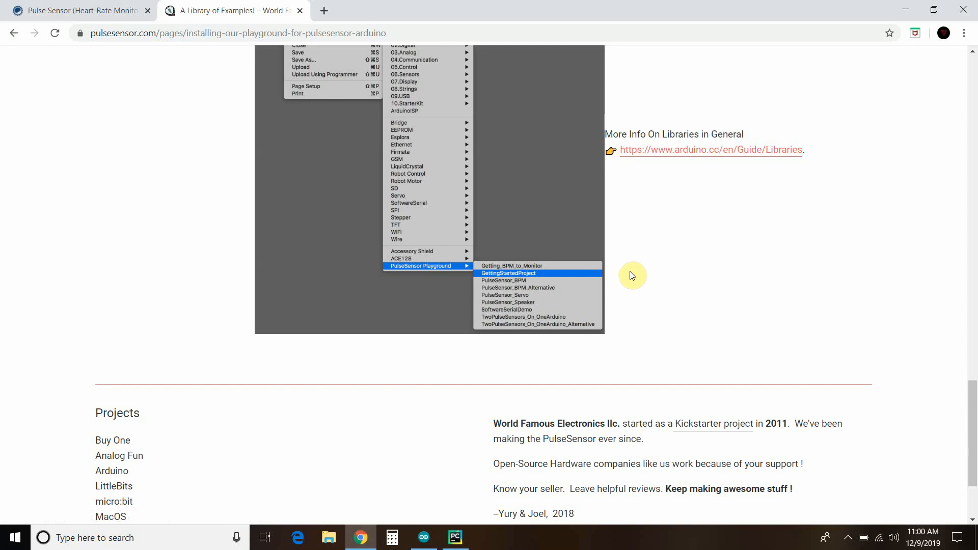
{"action": "mouse_move", "coordinate": [548, 273]}
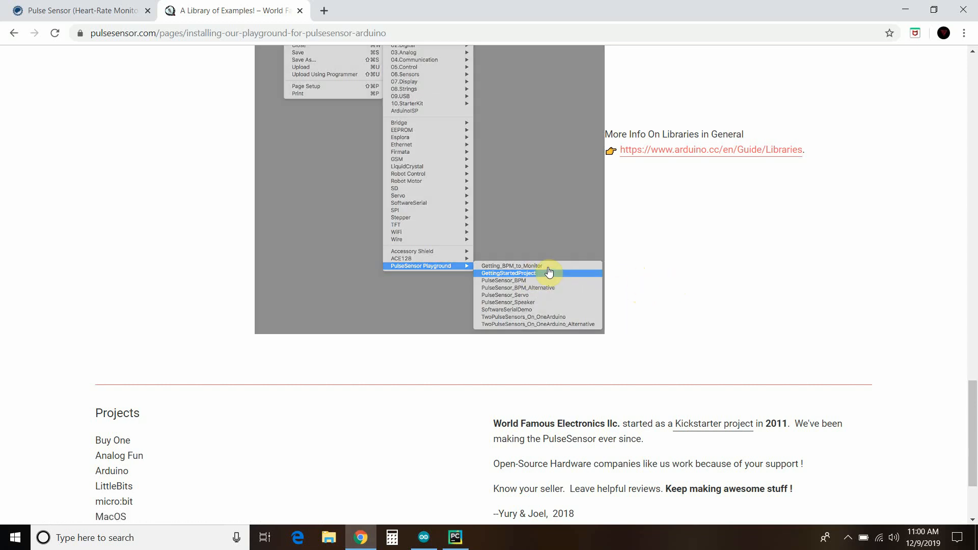
{"action": "mouse_move", "coordinate": [784, 277]}
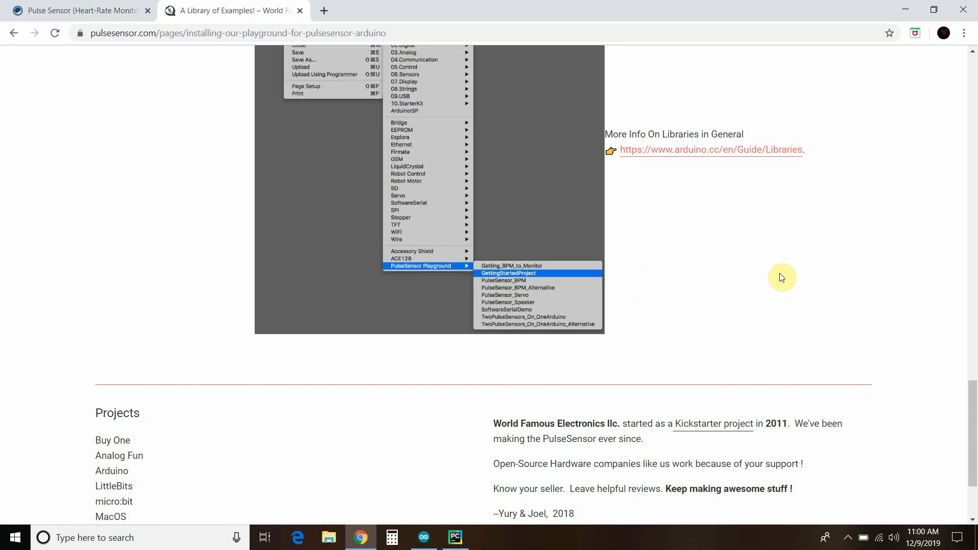
{"action": "mouse_move", "coordinate": [561, 487]}
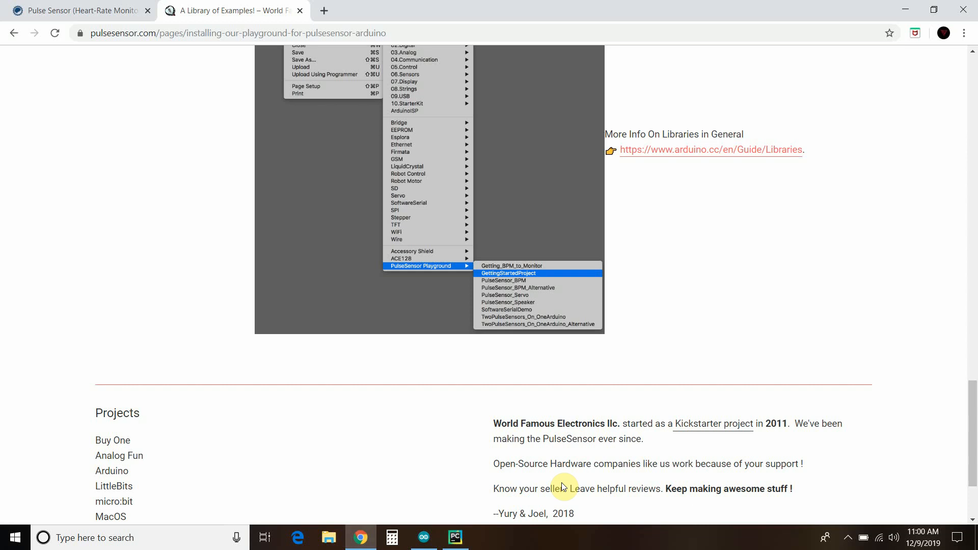
Switch to the Arduino IDE window with the Getting_BPM_to_Monitor_Edit sketch
{"action": "left_click", "coordinate": [508, 265]}
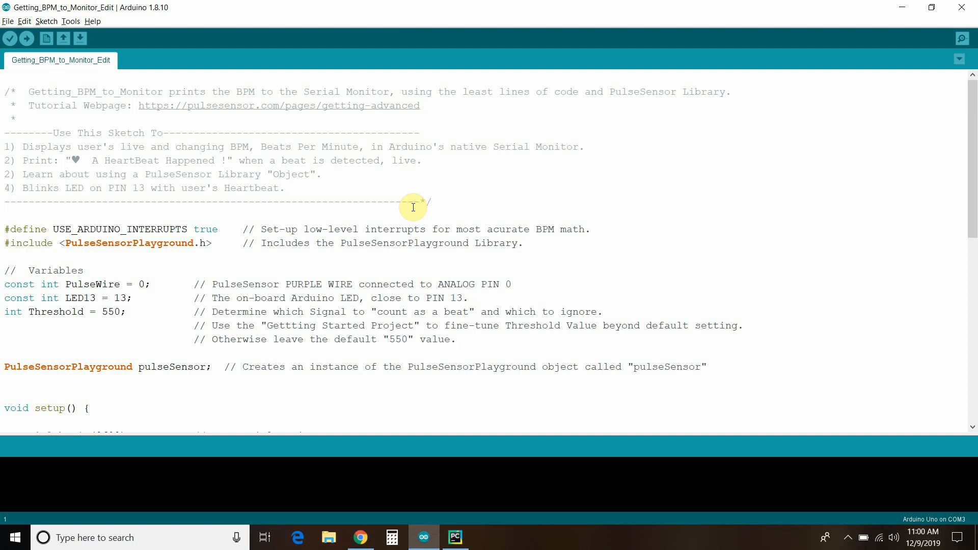
{"action": "mouse_move", "coordinate": [960, 59]}
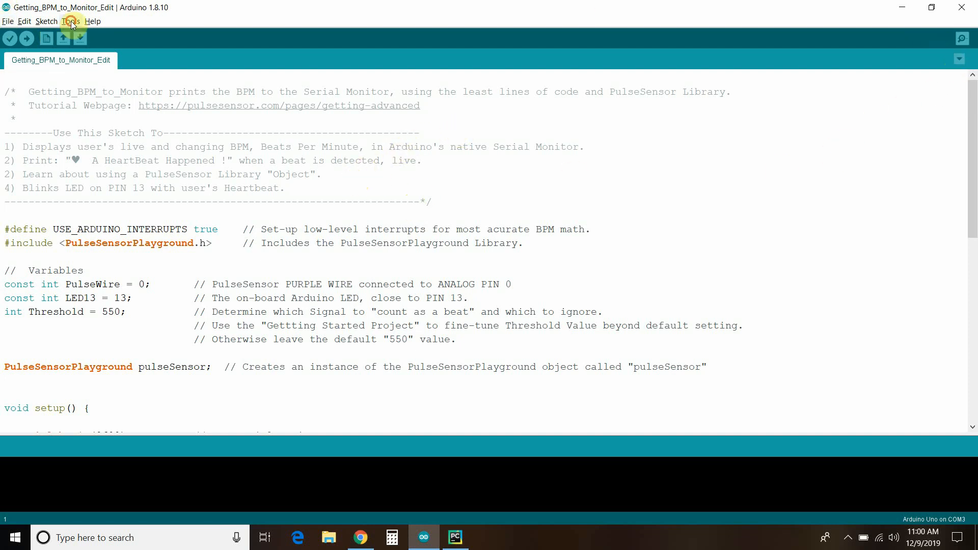
Start the Serial Monitor on COM3 at 9600 baud to watch live BPM readings
{"action": "left_click", "coordinate": [70, 20]}
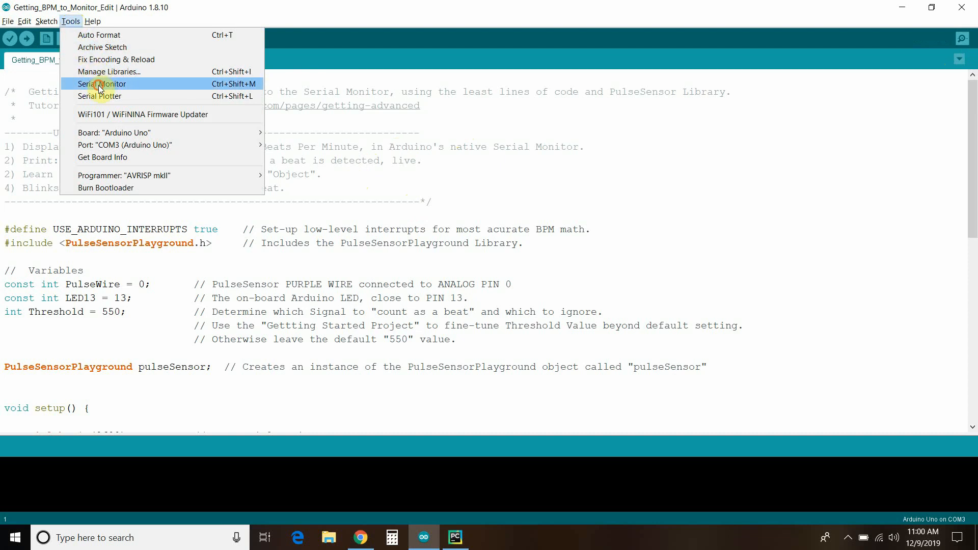
{"action": "left_click", "coordinate": [101, 83]}
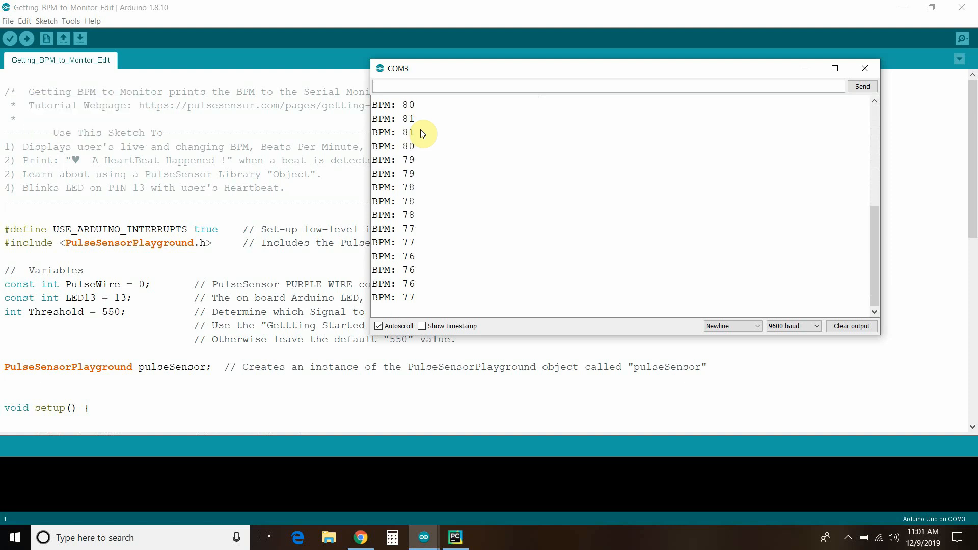
{"action": "mouse_move", "coordinate": [693, 200]}
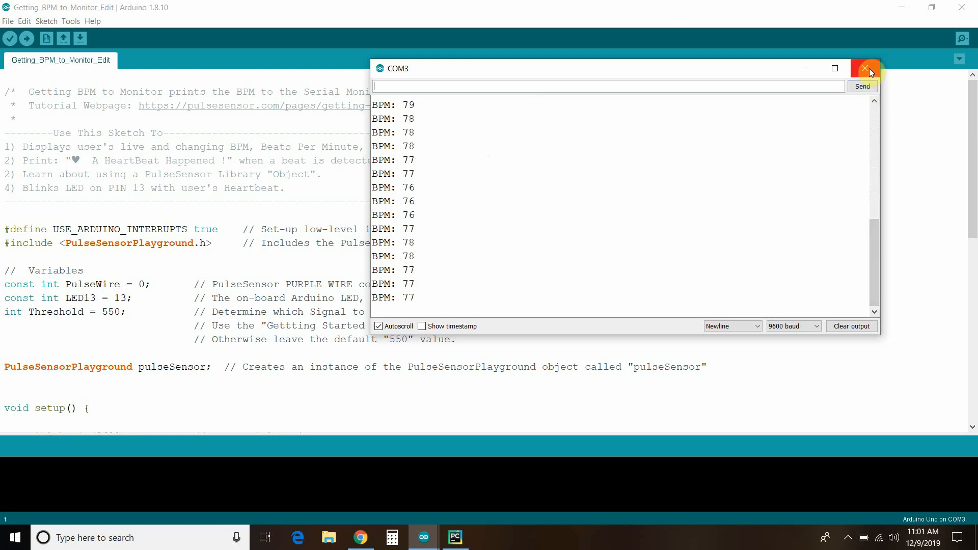
Close the Serial Monitor and scroll the sketch to the loop() that prints 'BPM: ' values
{"action": "left_click", "coordinate": [867, 68]}
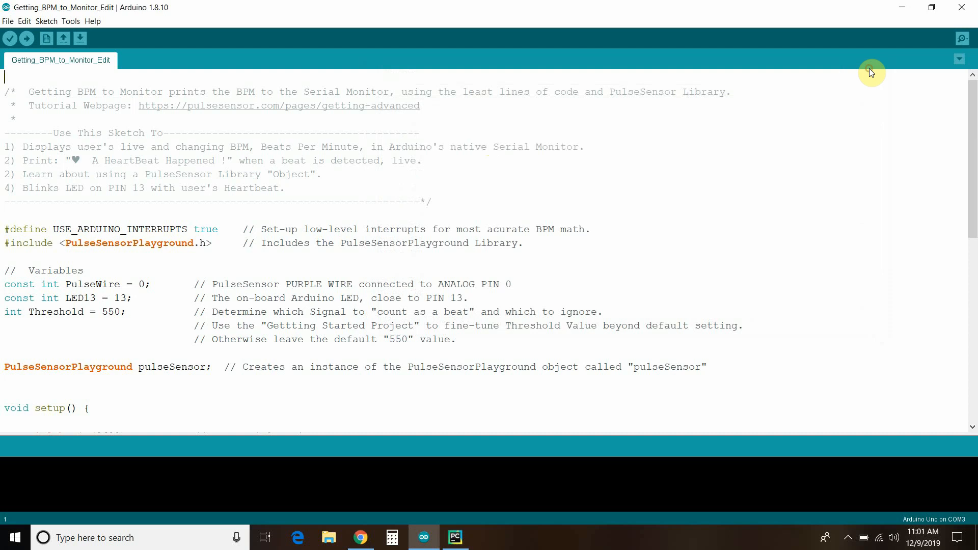
{"action": "mouse_move", "coordinate": [144, 198]}
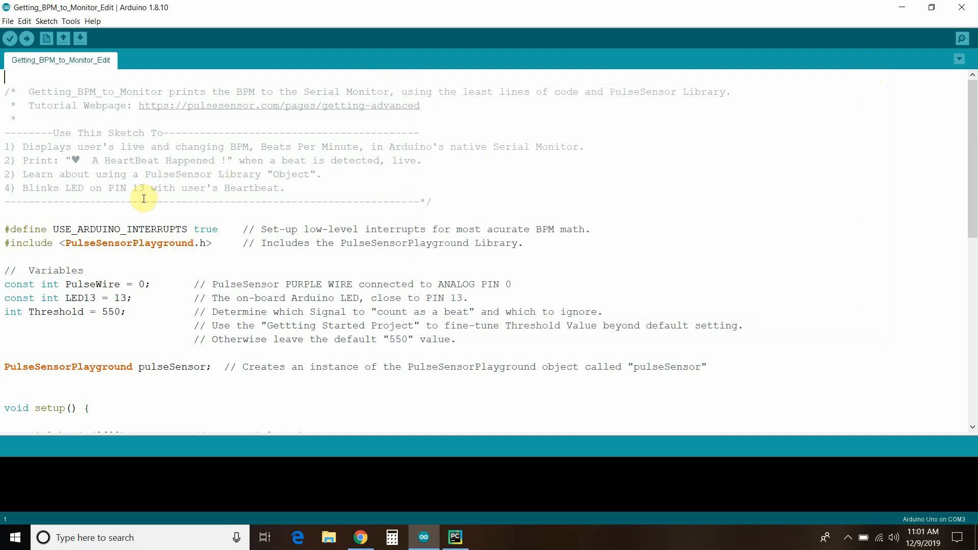
{"action": "mouse_move", "coordinate": [436, 138]}
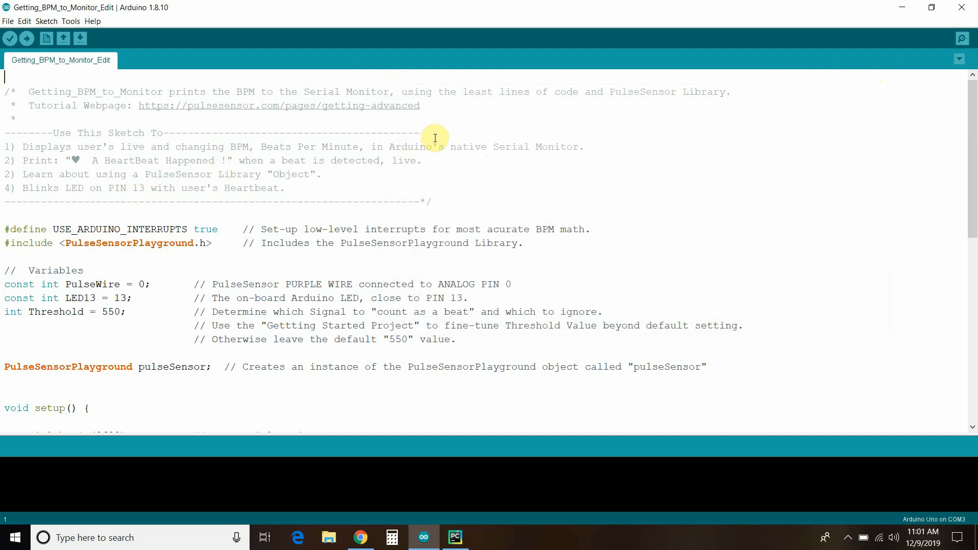
{"action": "mouse_move", "coordinate": [113, 236]}
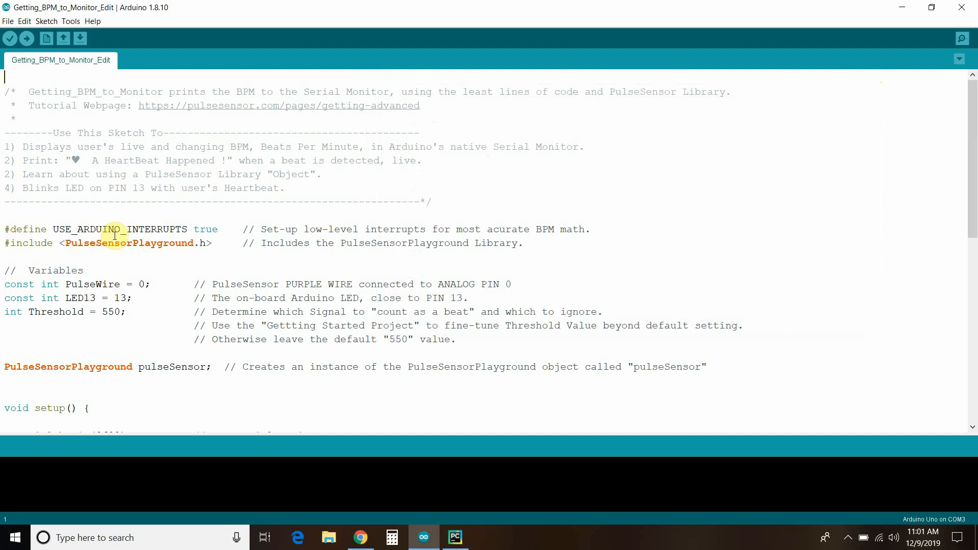
{"action": "scroll", "scroll_direction": "down", "scroll_amount": 3}
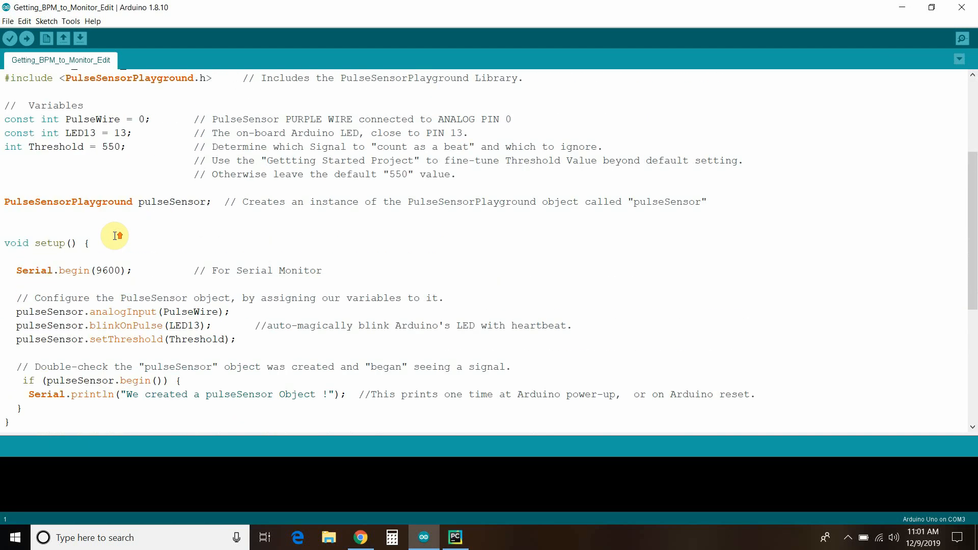
{"action": "scroll", "scroll_direction": "up", "scroll_amount": 3}
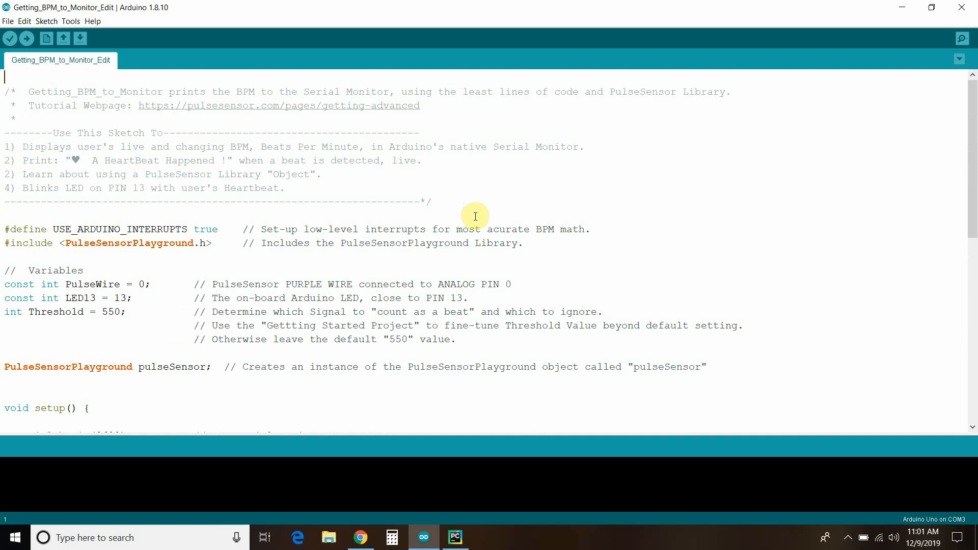
{"action": "mouse_move", "coordinate": [3, 78]}
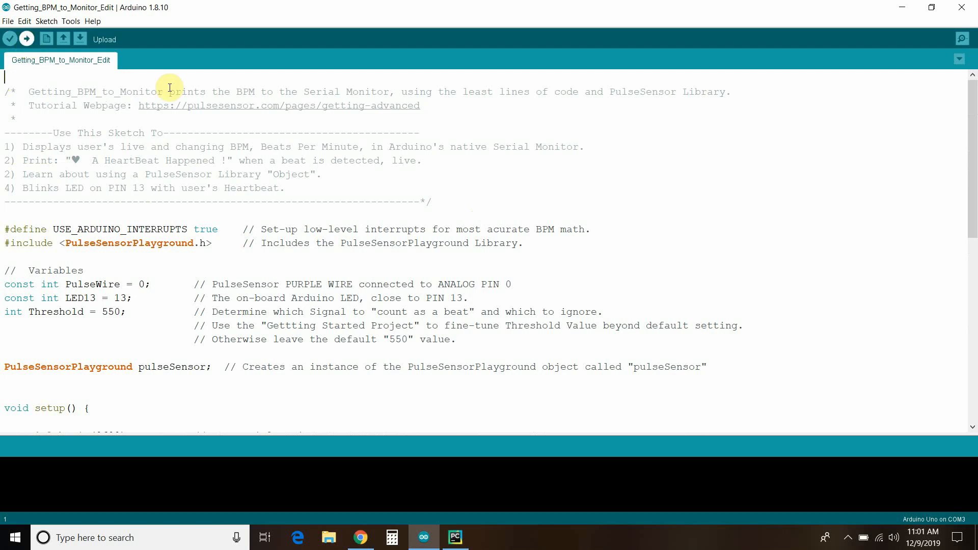
{"action": "scroll", "scroll_direction": "down", "scroll_amount": 3}
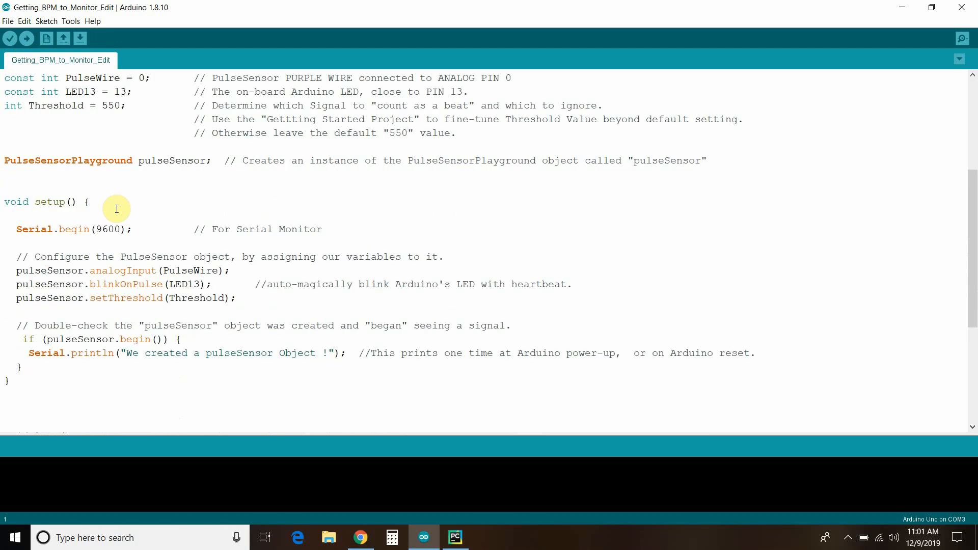
{"action": "scroll", "scroll_direction": "down", "scroll_amount": 3}
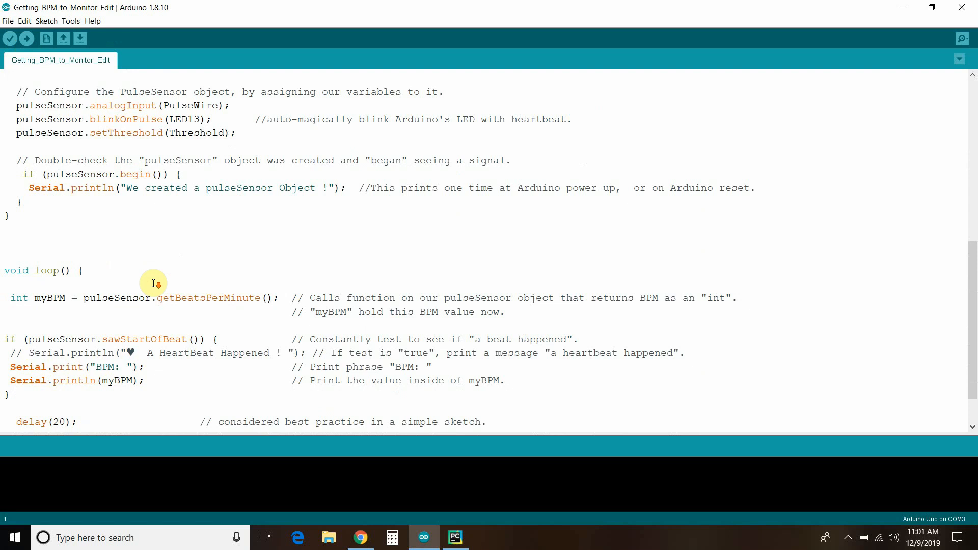
{"action": "scroll", "scroll_direction": "down", "scroll_amount": 3}
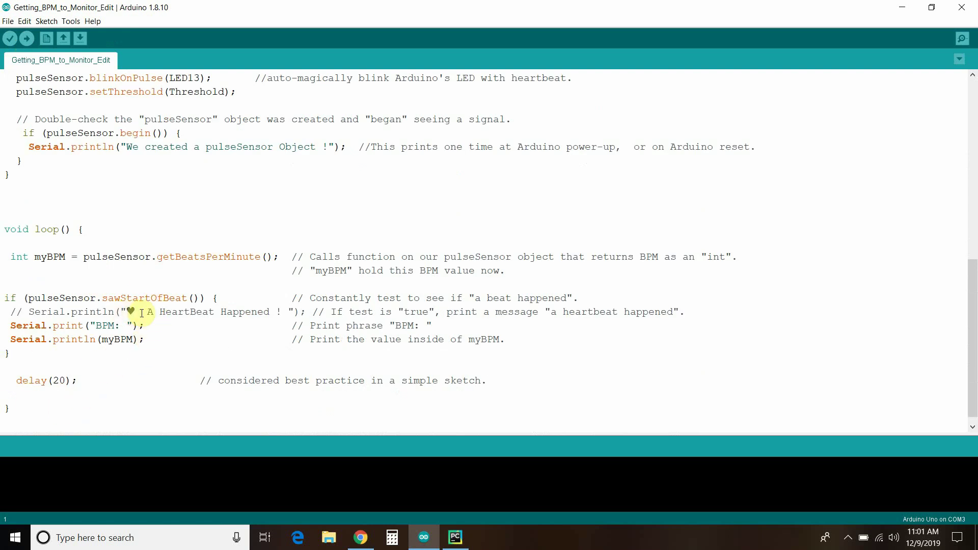
{"action": "mouse_move", "coordinate": [676, 312]}
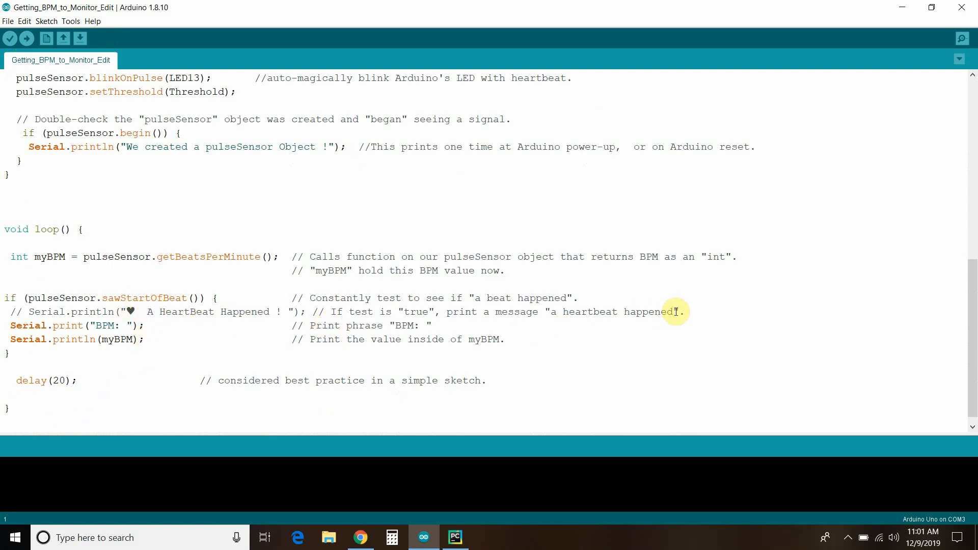
{"action": "mouse_move", "coordinate": [3, 323]}
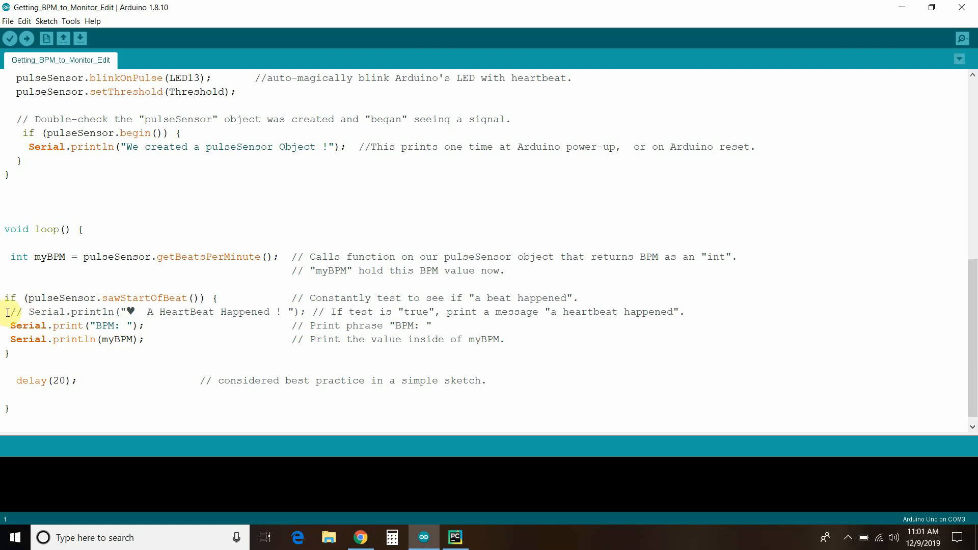
{"action": "mouse_move", "coordinate": [551, 312]}
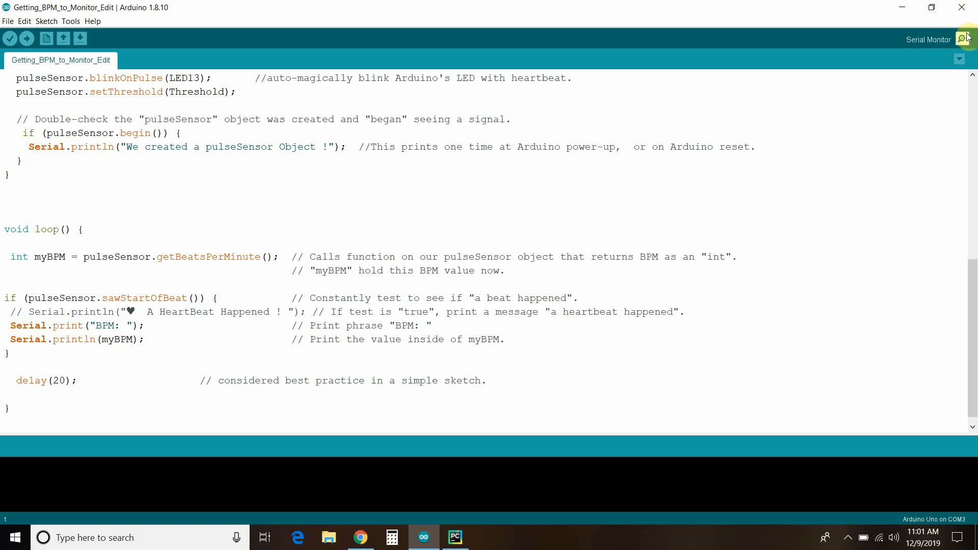
{"action": "mouse_move", "coordinate": [643, 301]}
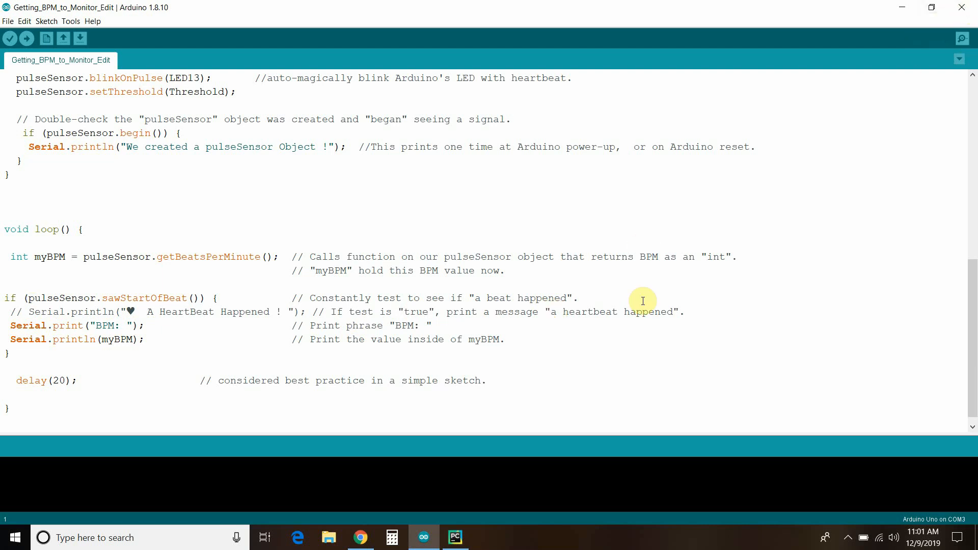
{"action": "mouse_move", "coordinate": [467, 511]}
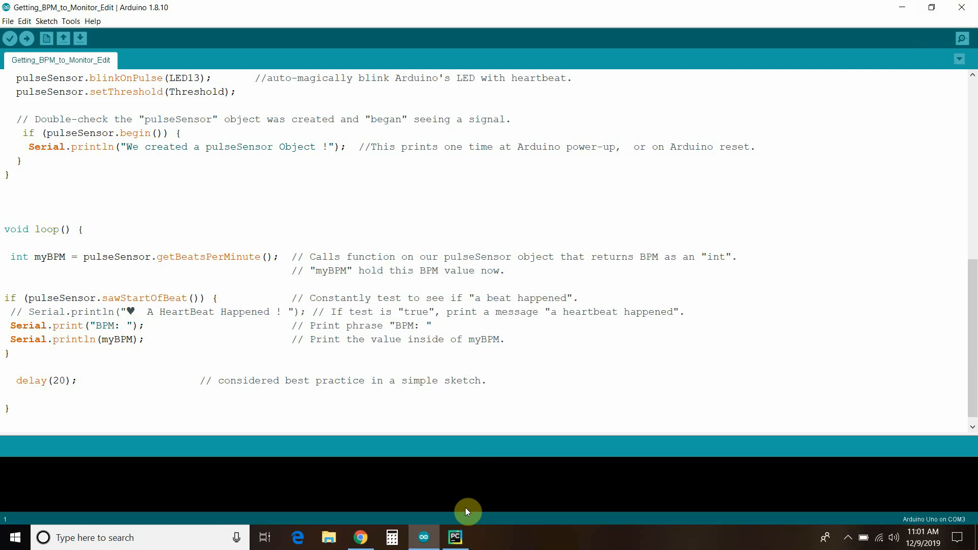
Switch to PyCharm and run Arduino.py so heart_rate_monitor prints BPM readings from the board
{"action": "left_click", "coordinate": [454, 537]}
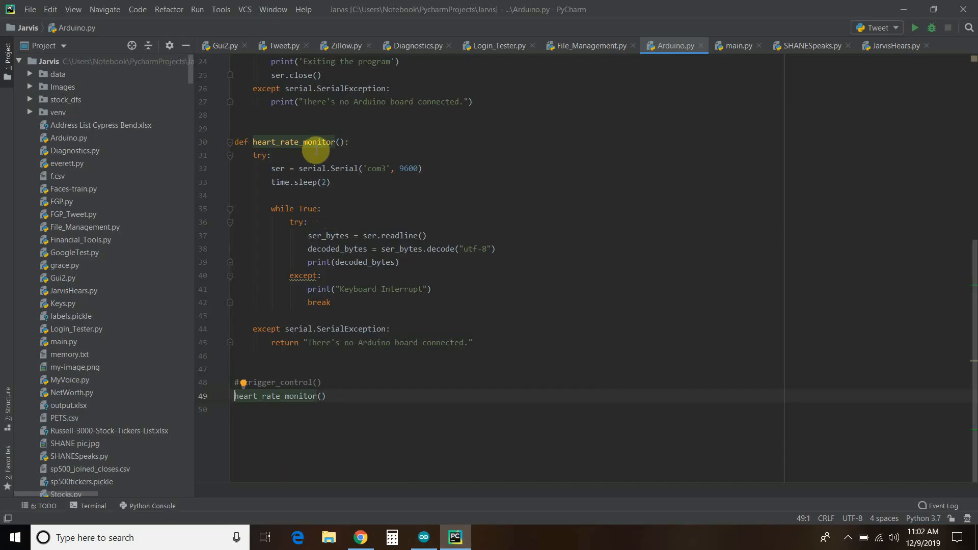
{"action": "mouse_move", "coordinate": [832, 113]}
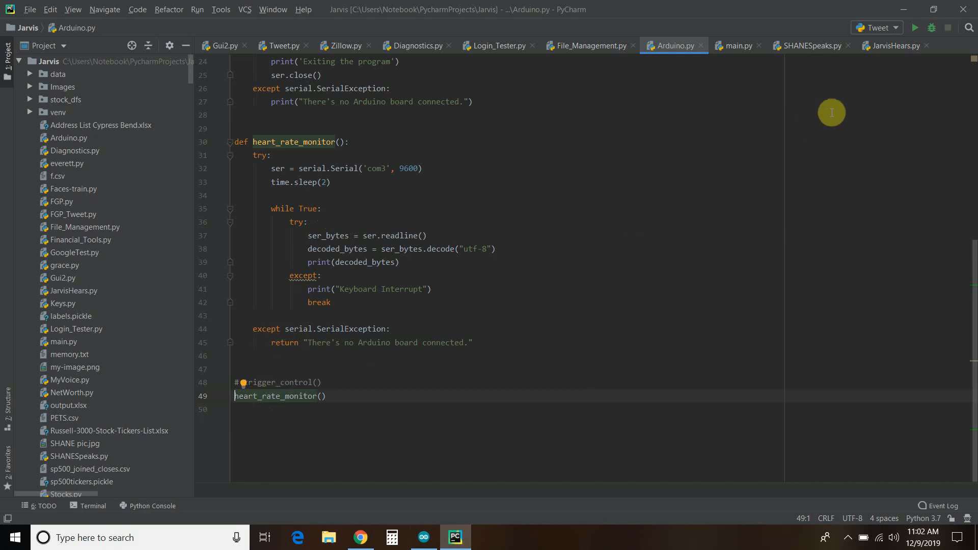
{"action": "left_click", "coordinate": [461, 195]}
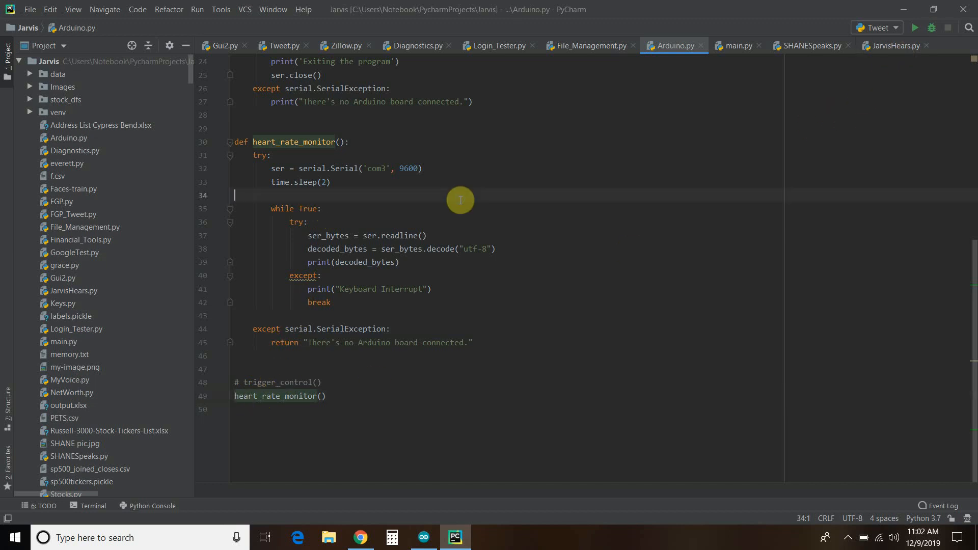
{"action": "right_click", "coordinate": [432, 204]}
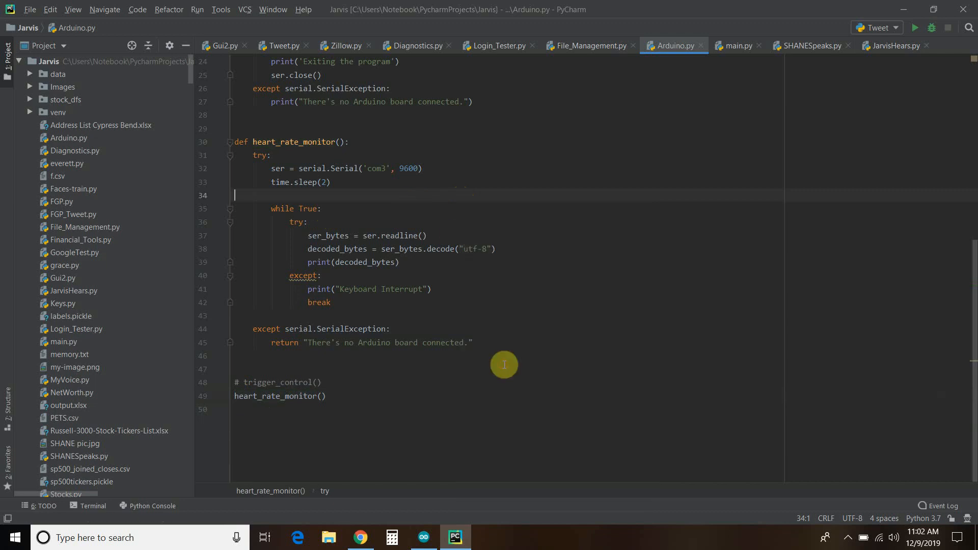
{"action": "left_click", "coordinate": [915, 27]}
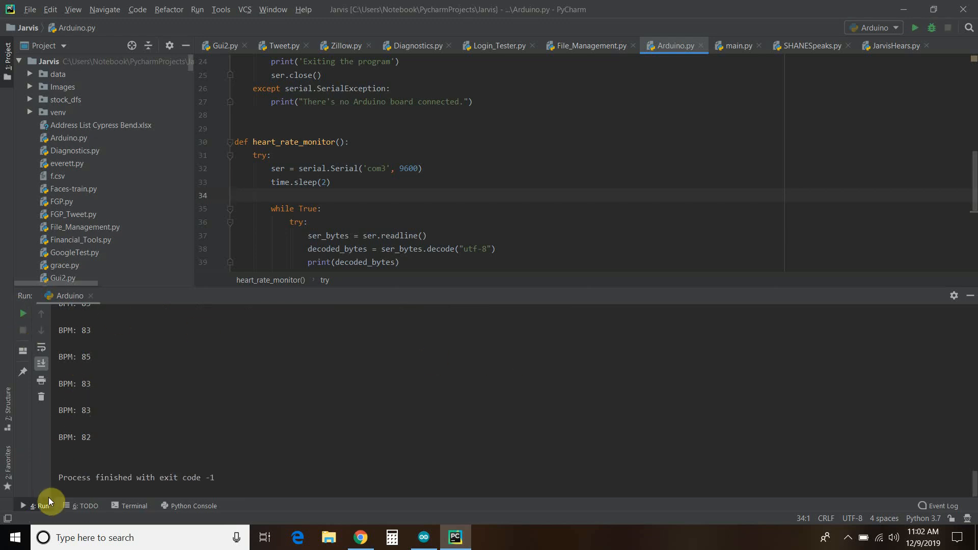
{"action": "mouse_move", "coordinate": [53, 410]}
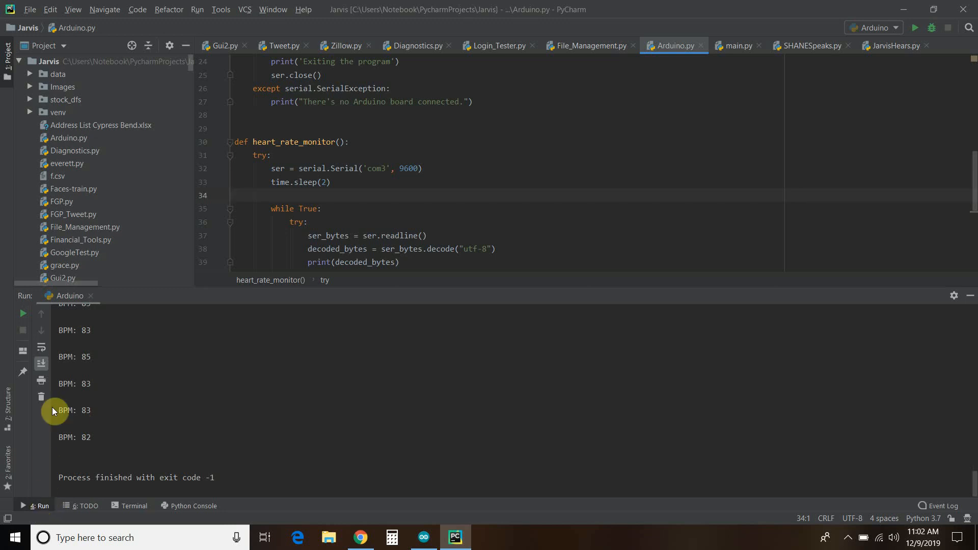
Clear the printed BPM readings from the Run tool window output
{"action": "left_click", "coordinate": [41, 397]}
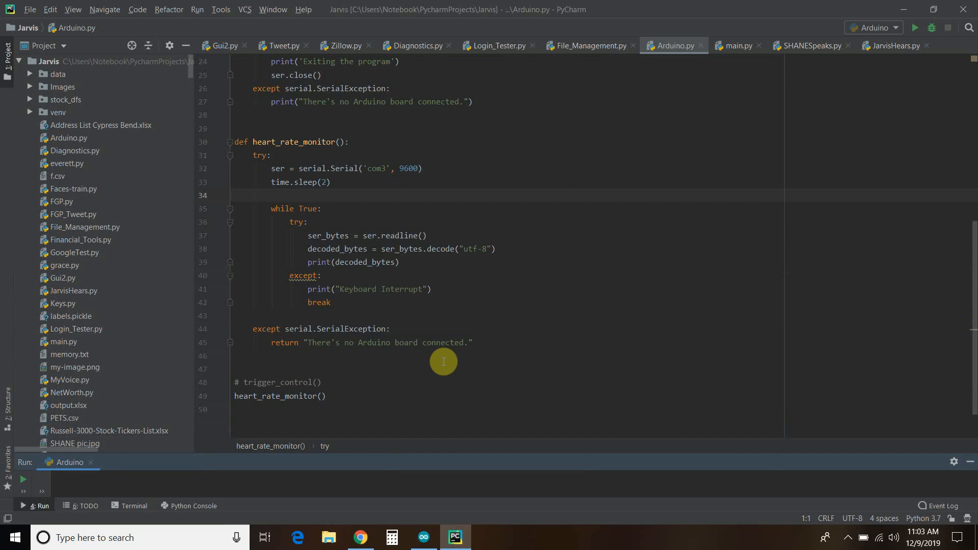
{"action": "mouse_move", "coordinate": [399, 193]}
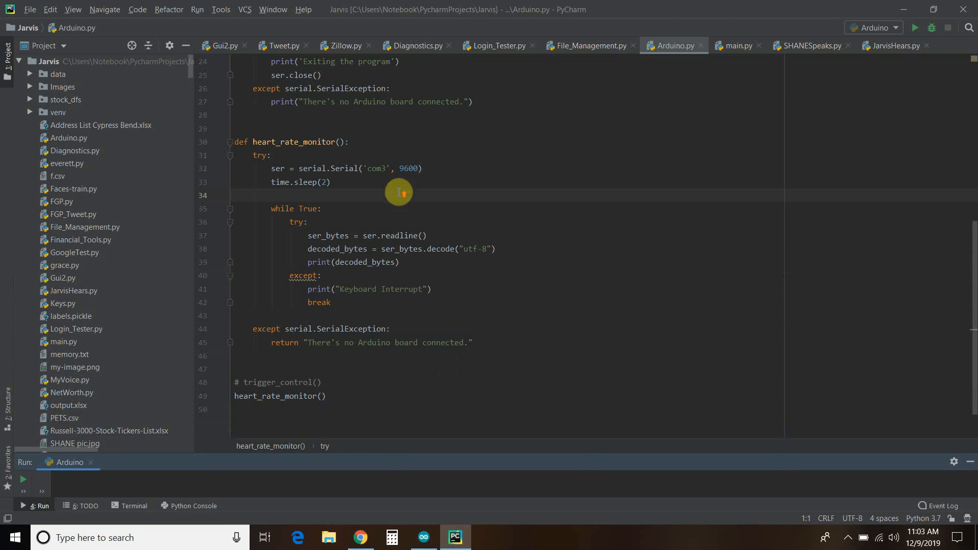
{"action": "scroll", "scroll_direction": "up", "scroll_amount": 3}
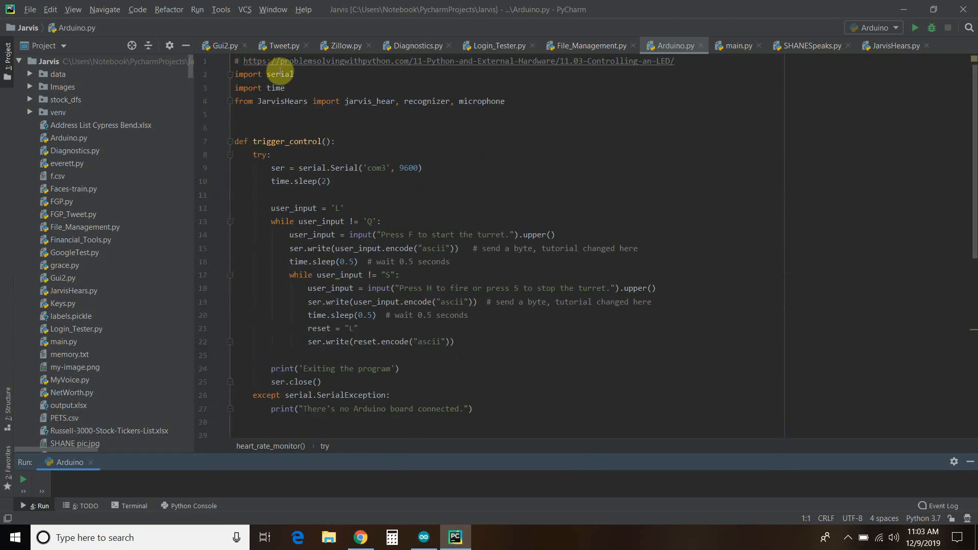
{"action": "scroll", "scroll_direction": "down", "scroll_amount": 3}
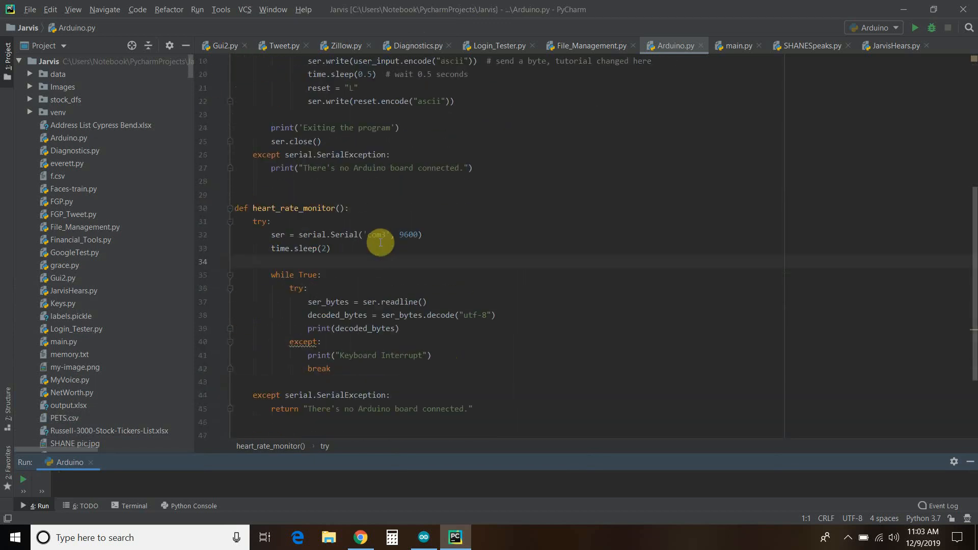
{"action": "scroll", "scroll_direction": "down", "scroll_amount": 3}
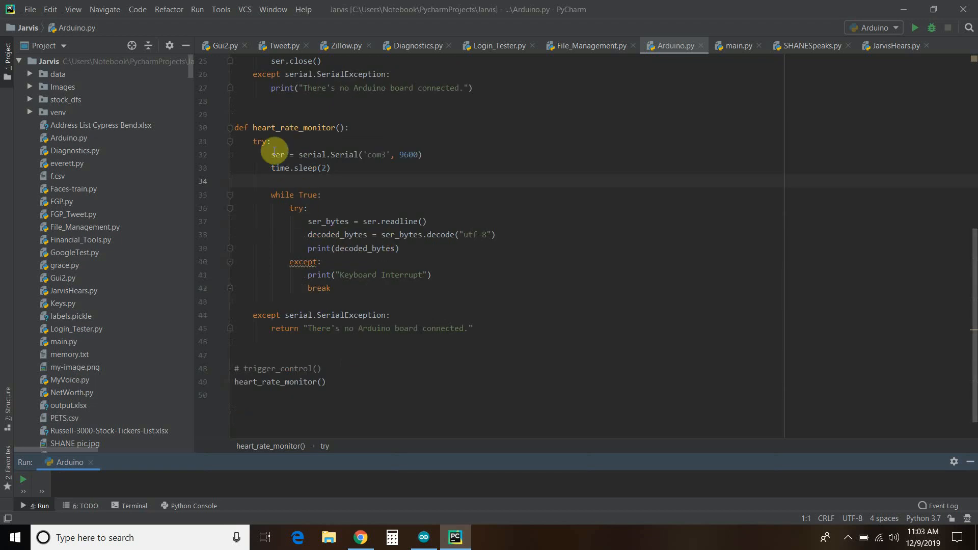
{"action": "mouse_move", "coordinate": [274, 141]}
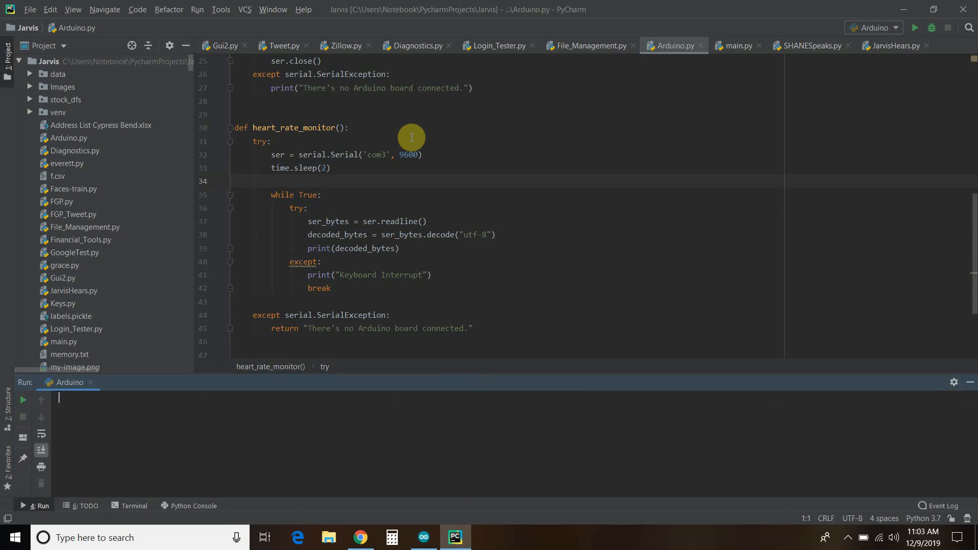
{"action": "mouse_move", "coordinate": [254, 154]}
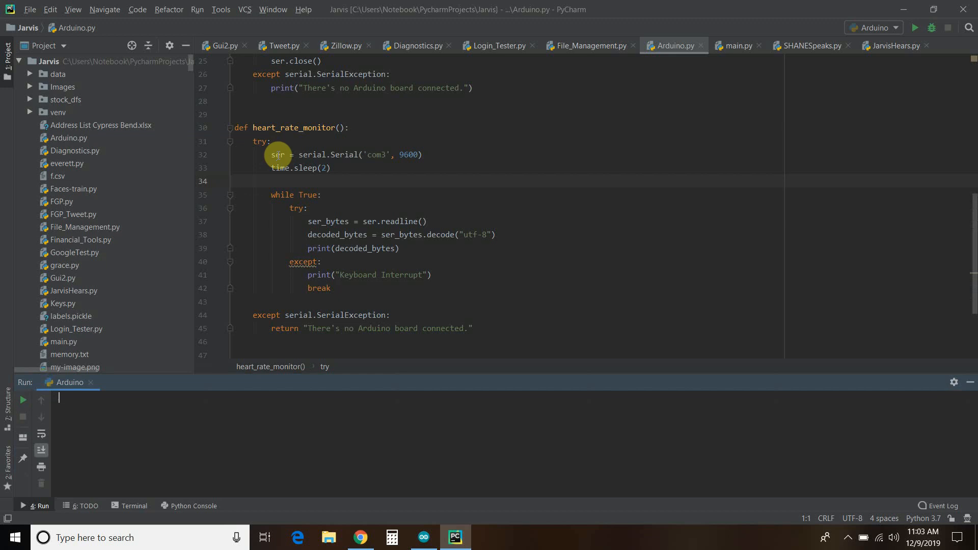
{"action": "mouse_move", "coordinate": [349, 154]}
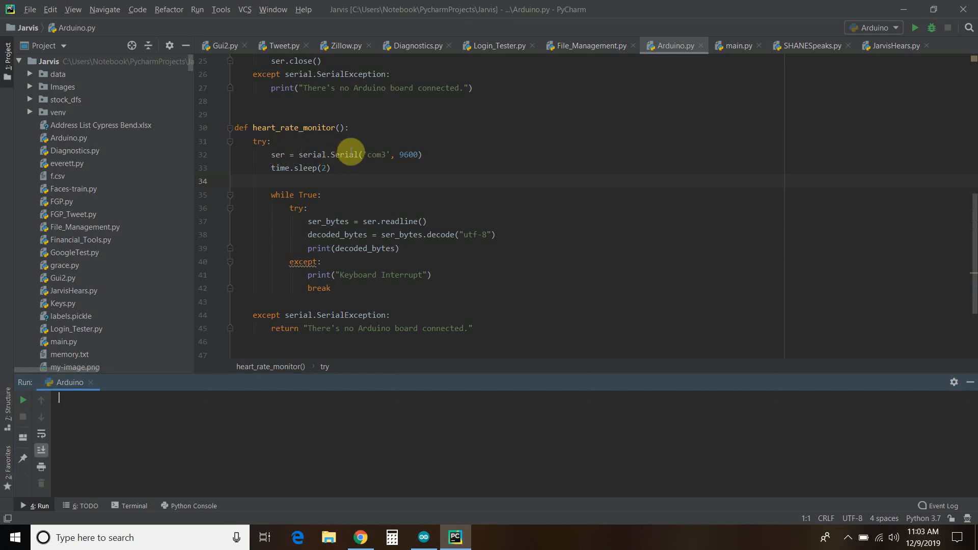
{"action": "mouse_move", "coordinate": [379, 157]}
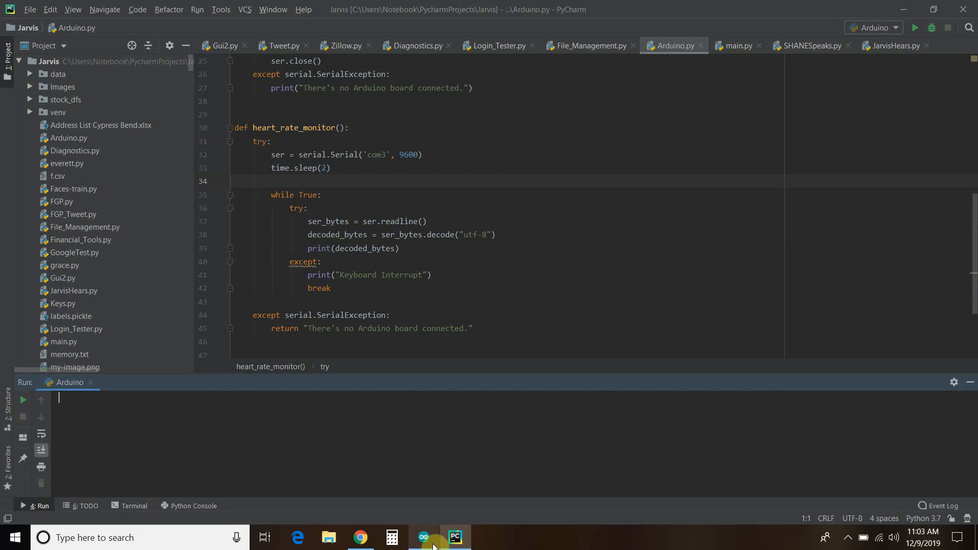
{"action": "left_click", "coordinate": [424, 537]}
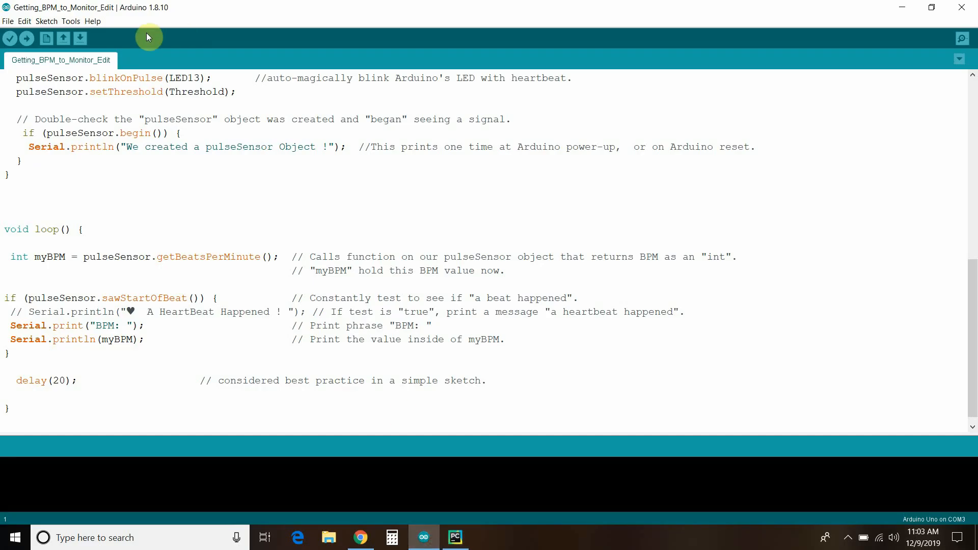
{"action": "left_click", "coordinate": [24, 20]}
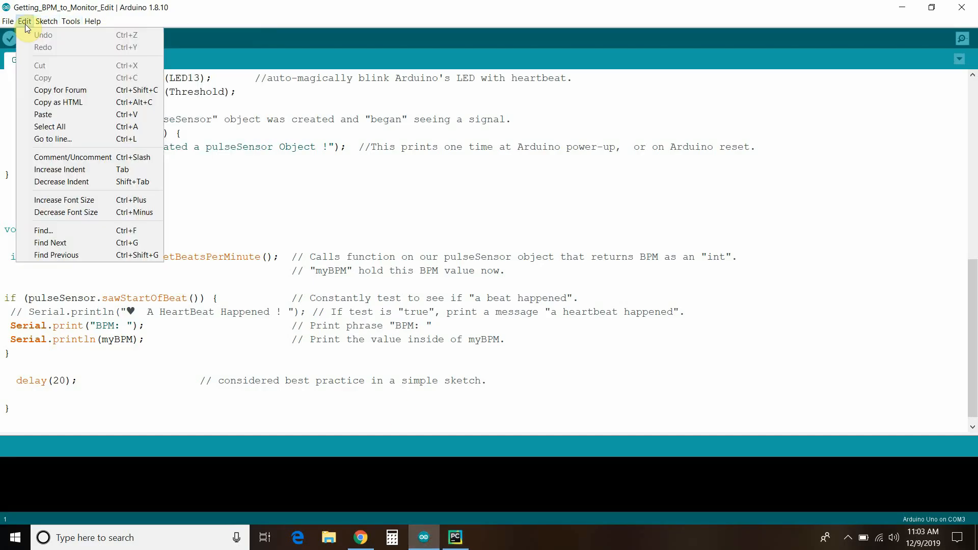
{"action": "left_click", "coordinate": [70, 20]}
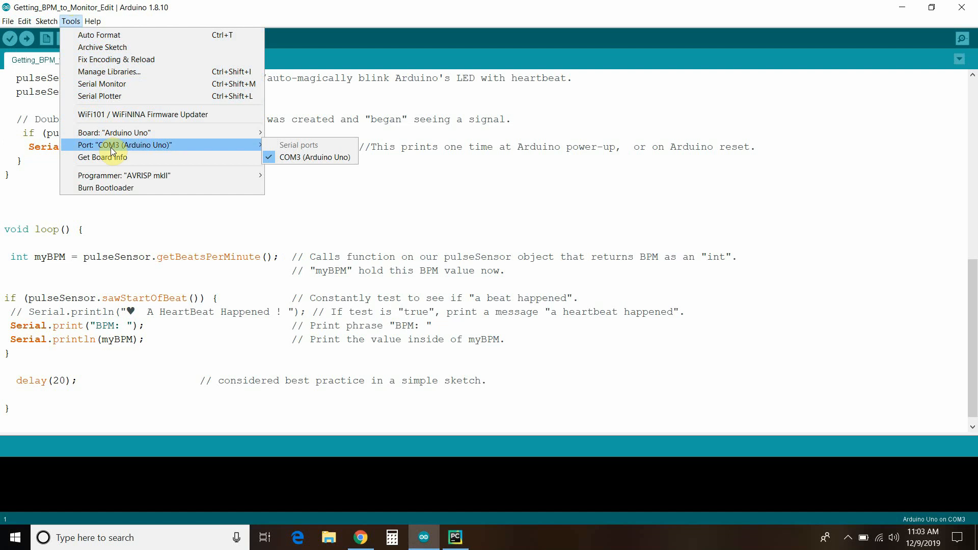
{"action": "mouse_move", "coordinate": [308, 157]}
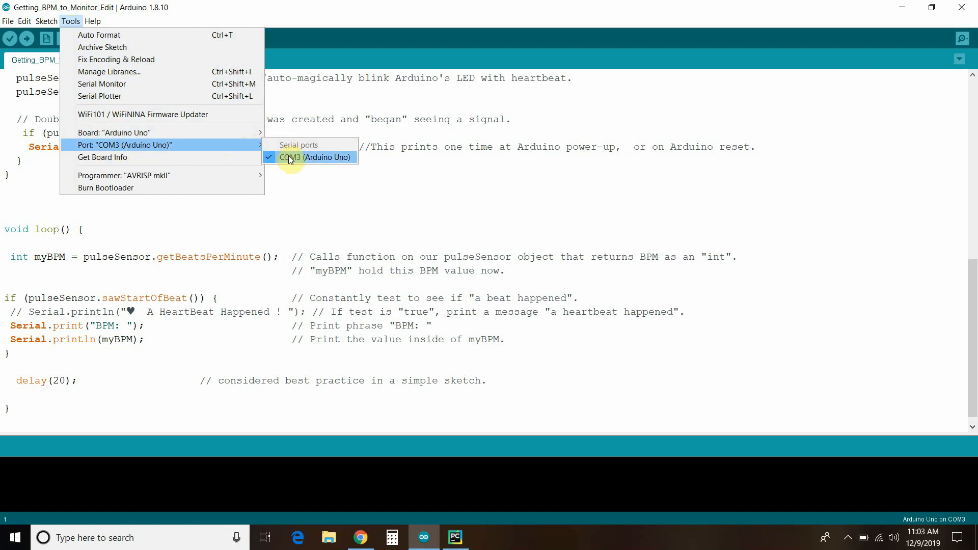
{"action": "mouse_move", "coordinate": [290, 152]}
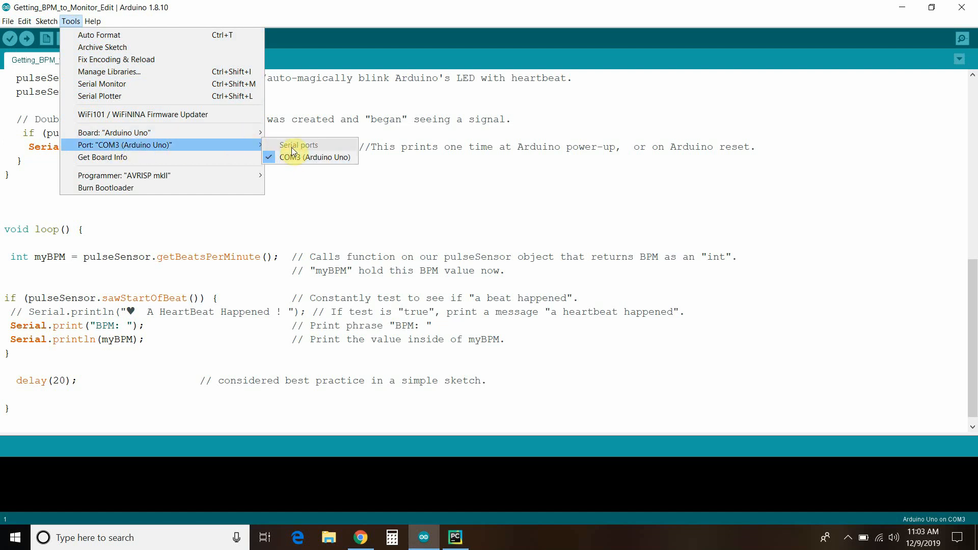
{"action": "left_click", "coordinate": [455, 537]}
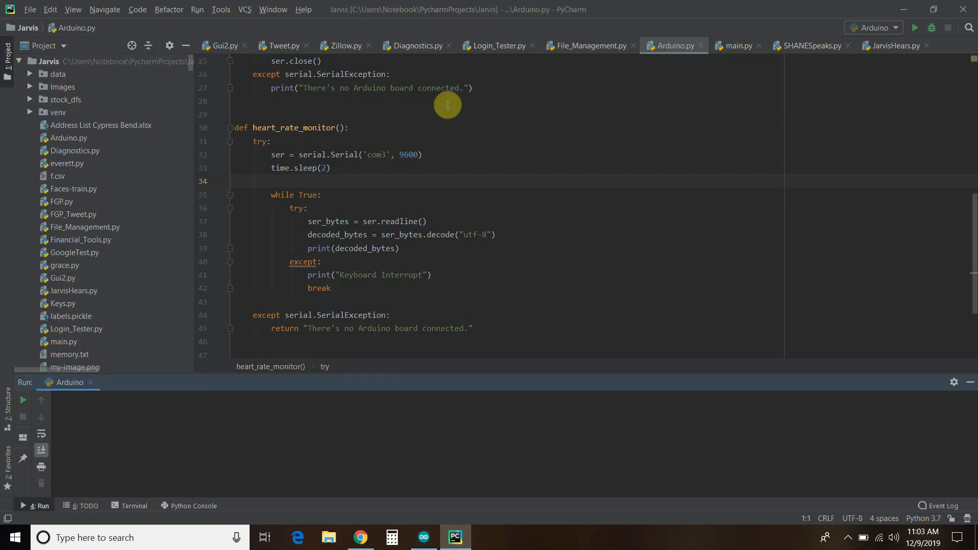
{"action": "mouse_move", "coordinate": [406, 154]}
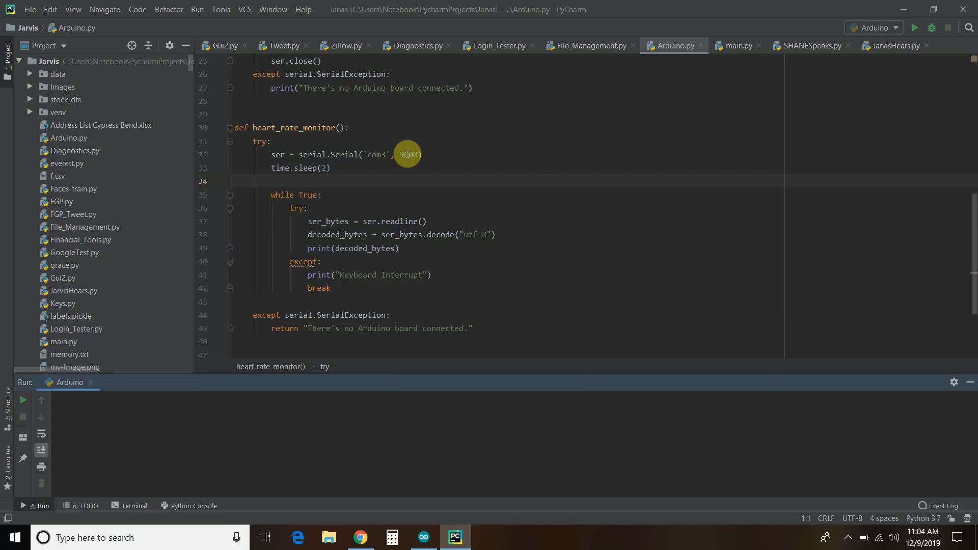
{"action": "mouse_move", "coordinate": [265, 171]}
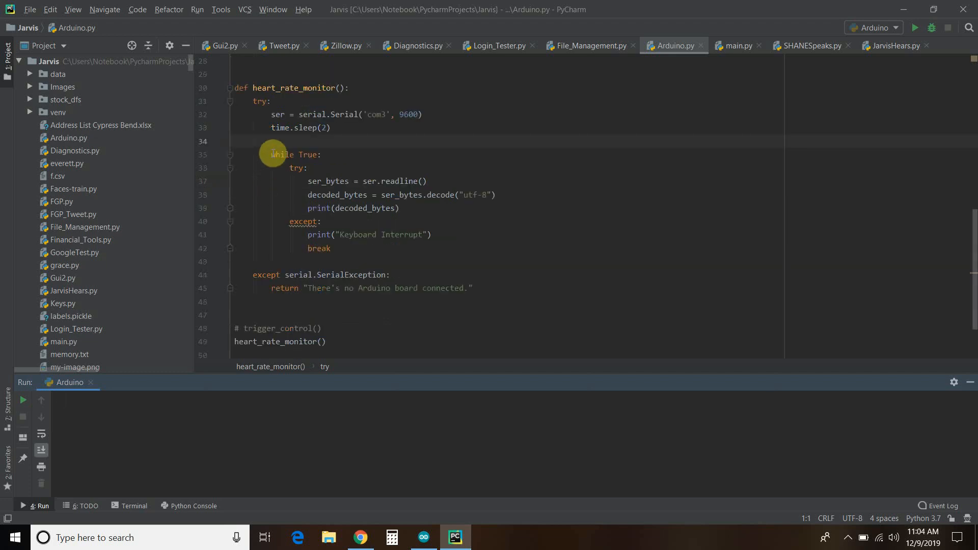
{"action": "mouse_move", "coordinate": [302, 154]}
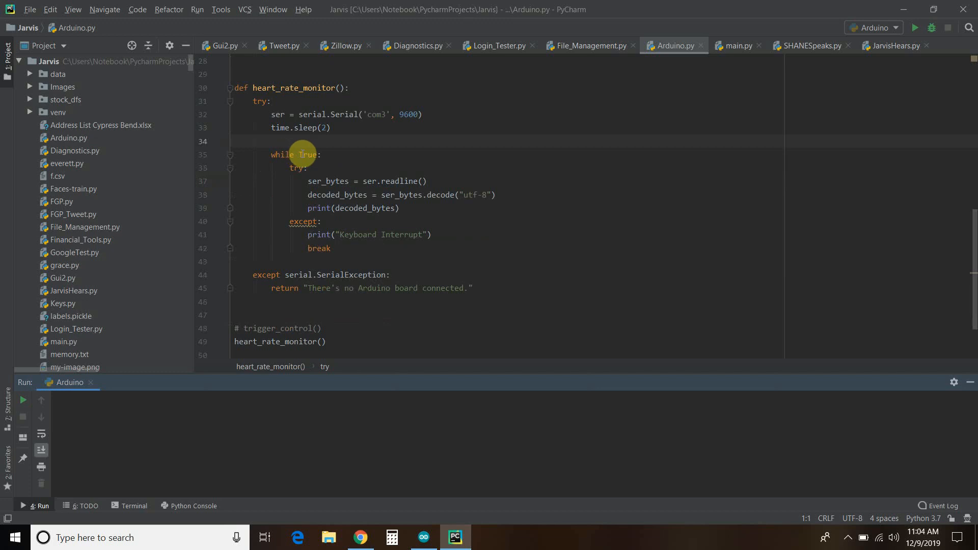
{"action": "mouse_move", "coordinate": [326, 181]}
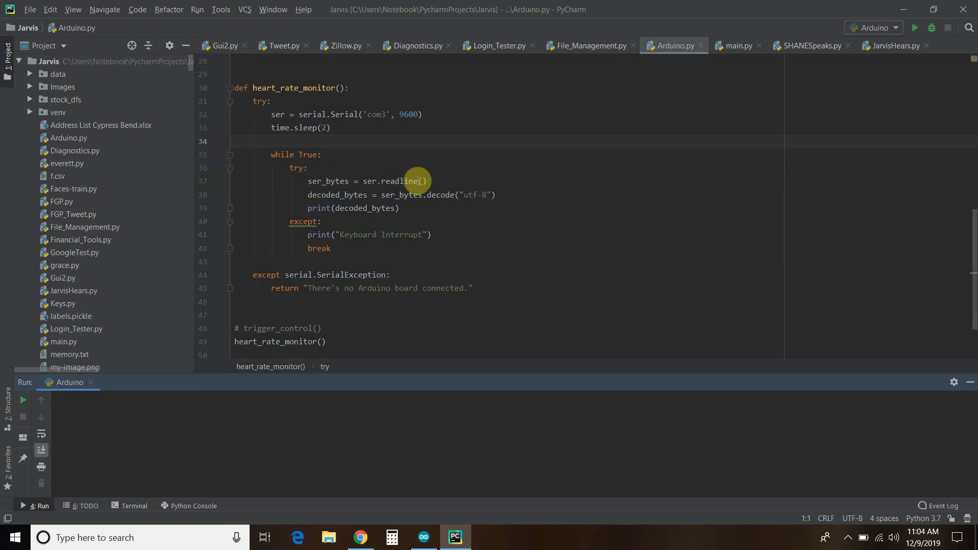
{"action": "mouse_move", "coordinate": [359, 199]}
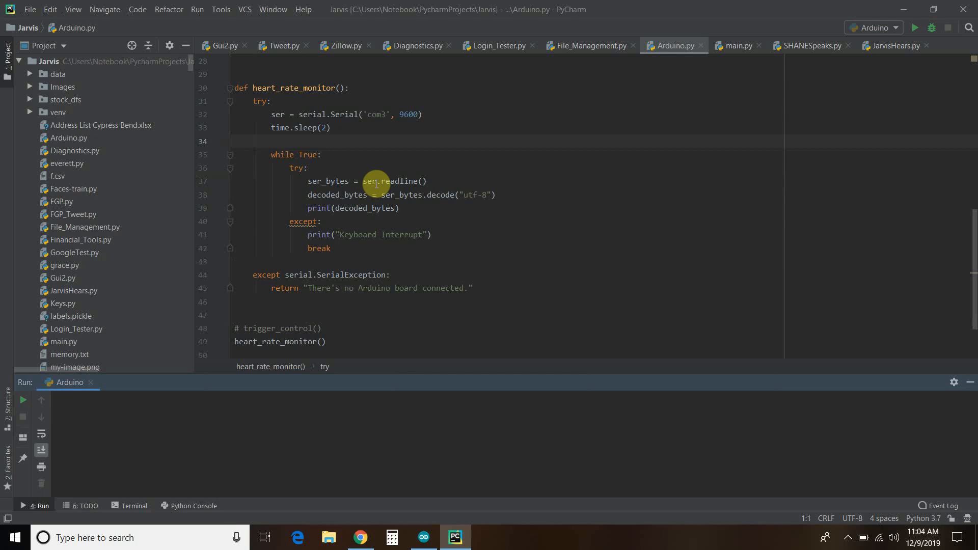
{"action": "mouse_move", "coordinate": [349, 195]}
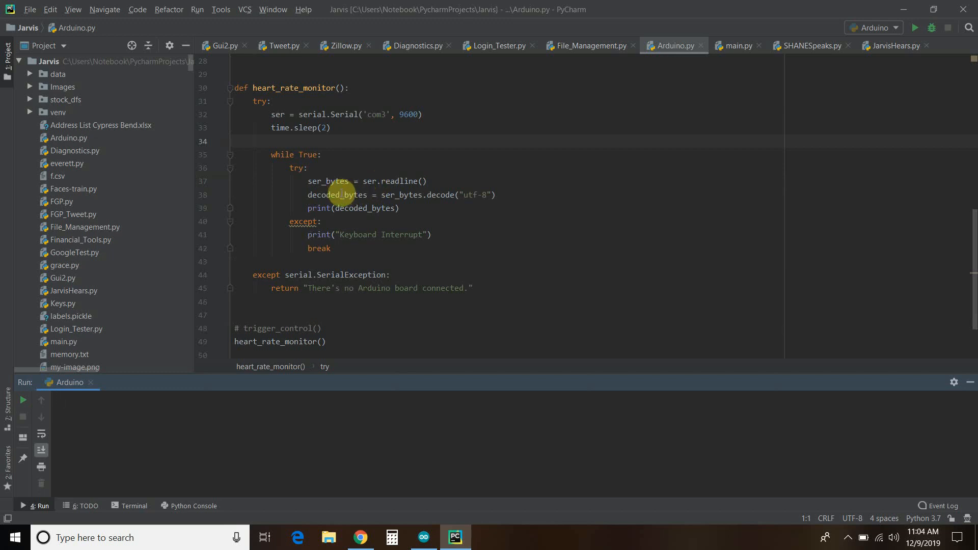
{"action": "mouse_move", "coordinate": [467, 194]}
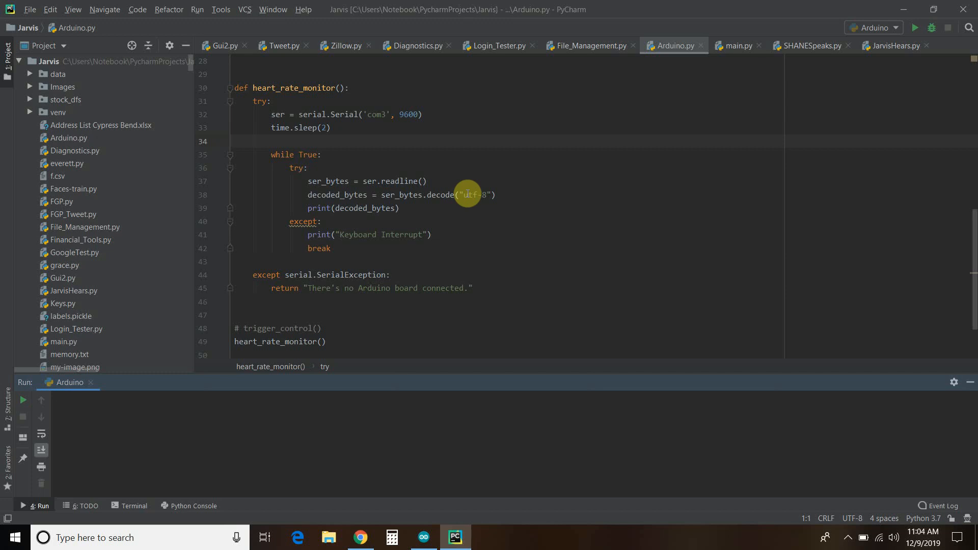
{"action": "mouse_move", "coordinate": [459, 220]}
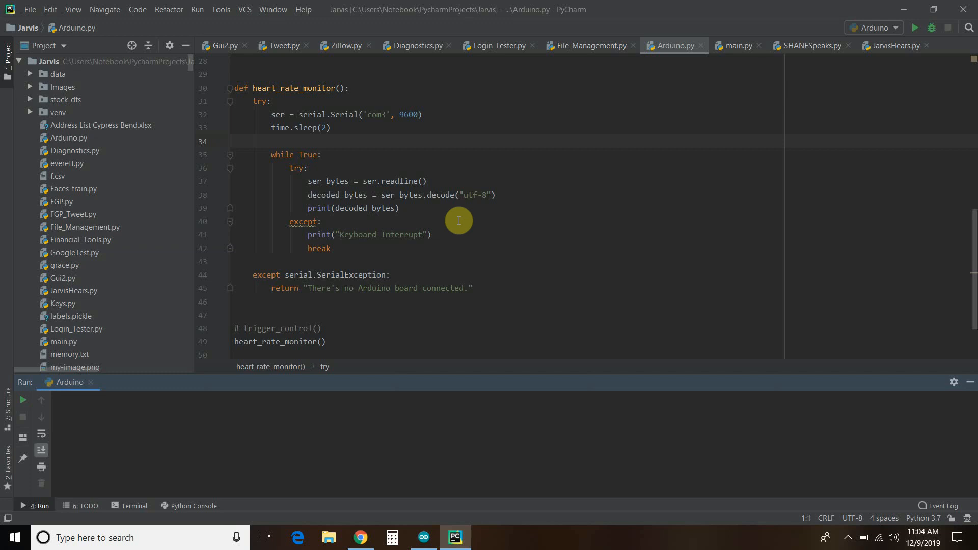
{"action": "mouse_move", "coordinate": [856, 533]}
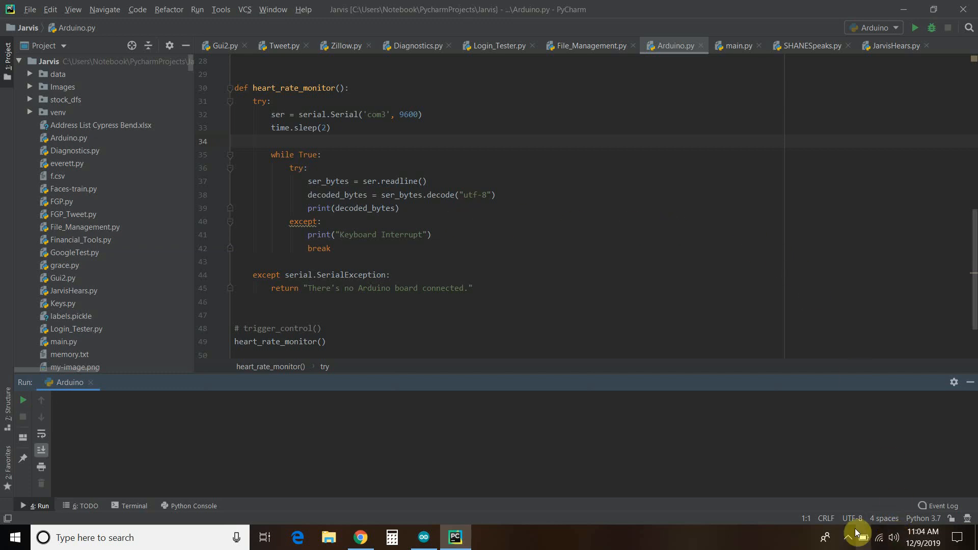
{"action": "mouse_move", "coordinate": [852, 519]}
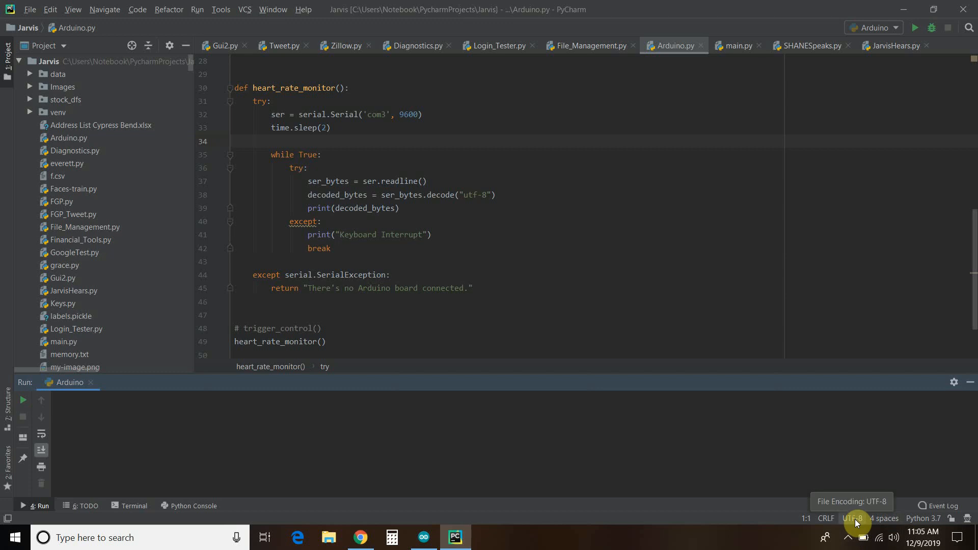
{"action": "mouse_move", "coordinate": [346, 212]}
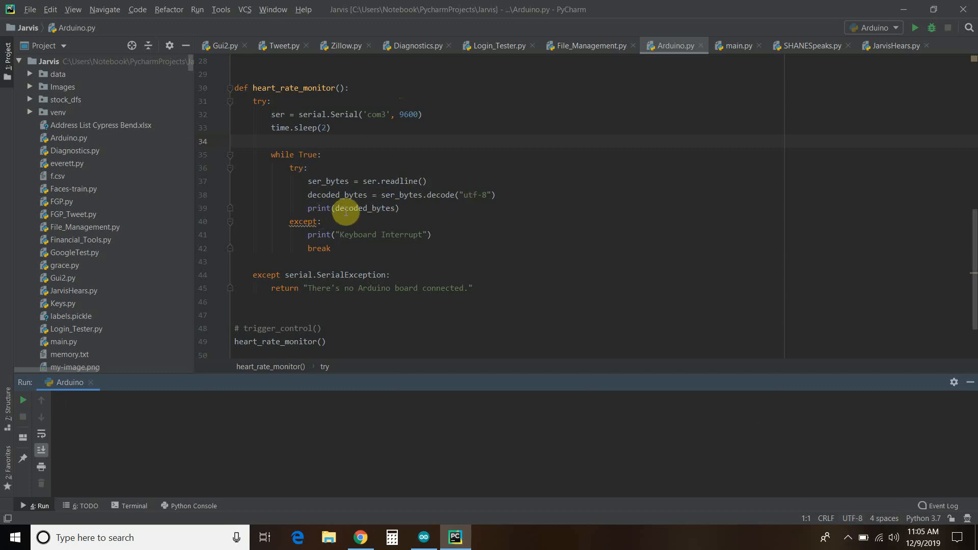
{"action": "mouse_move", "coordinate": [287, 215]}
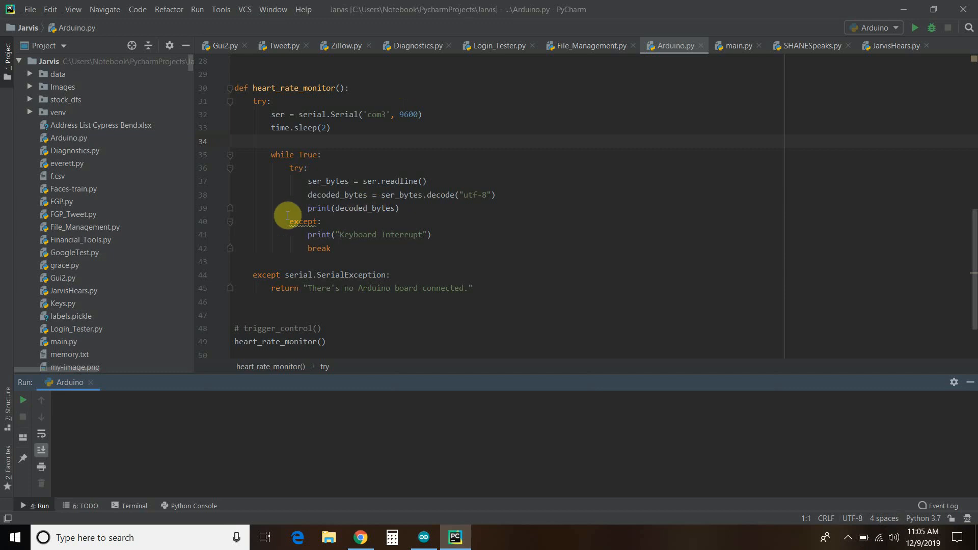
{"action": "mouse_move", "coordinate": [564, 226]}
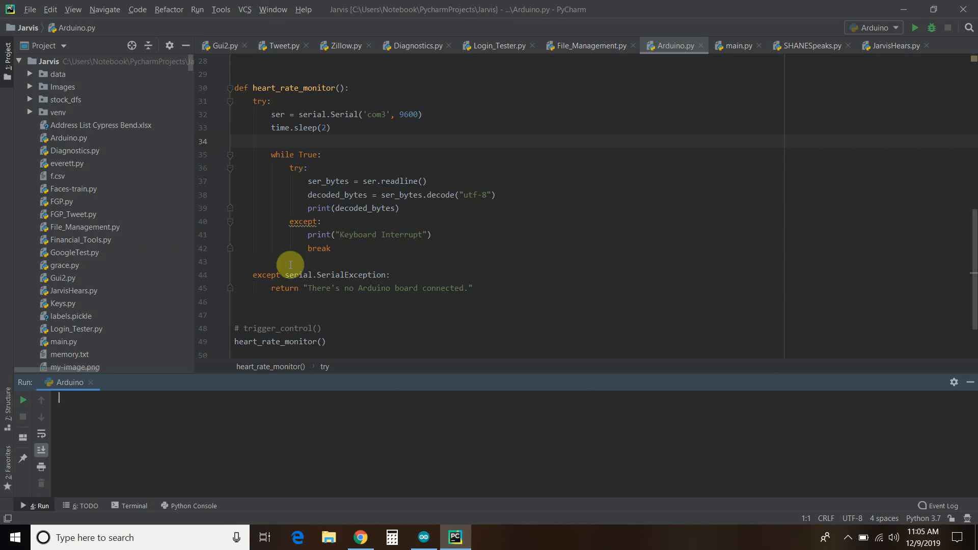
{"action": "mouse_move", "coordinate": [243, 152]}
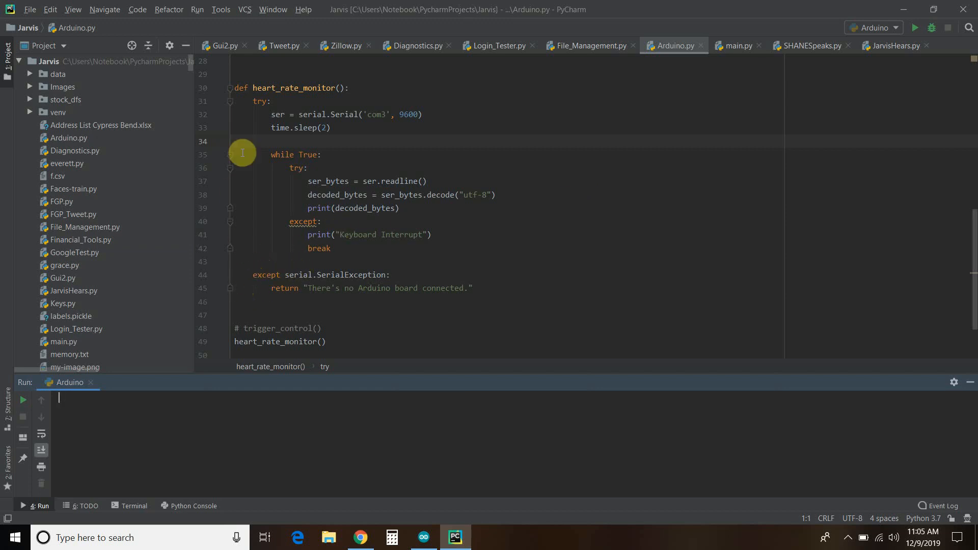
{"action": "mouse_move", "coordinate": [365, 274]}
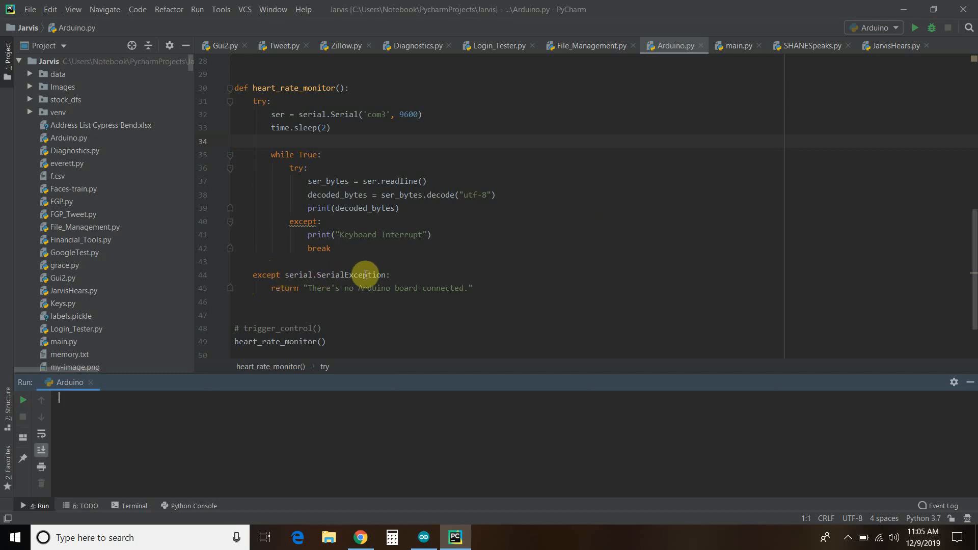
{"action": "mouse_move", "coordinate": [482, 289]}
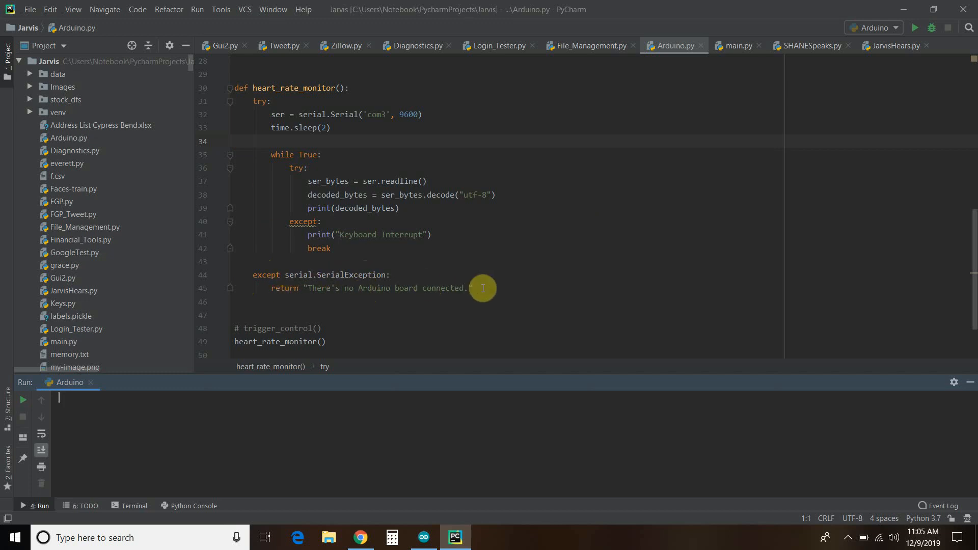
{"action": "mouse_move", "coordinate": [904, 30]}
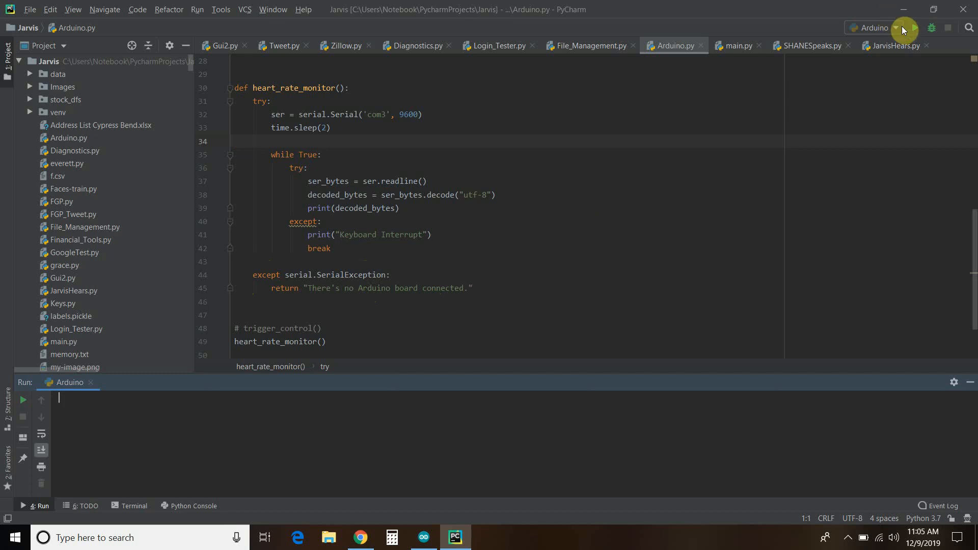
Add a print of "There's no Arduino board connected.", run to show it, then comment the print out
{"action": "left_click", "coordinate": [916, 27]}
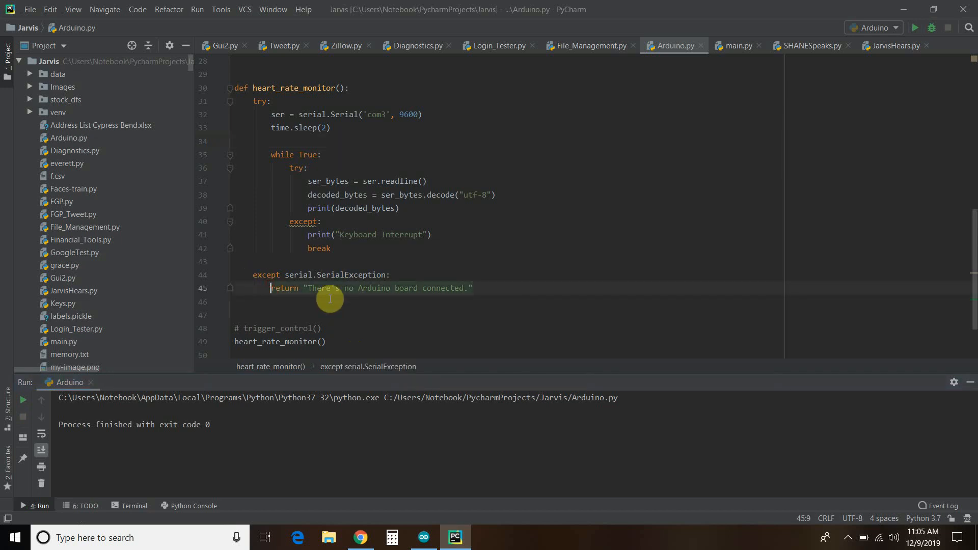
{"action": "type", "text": "print(\"There's no Arduino board connected."}
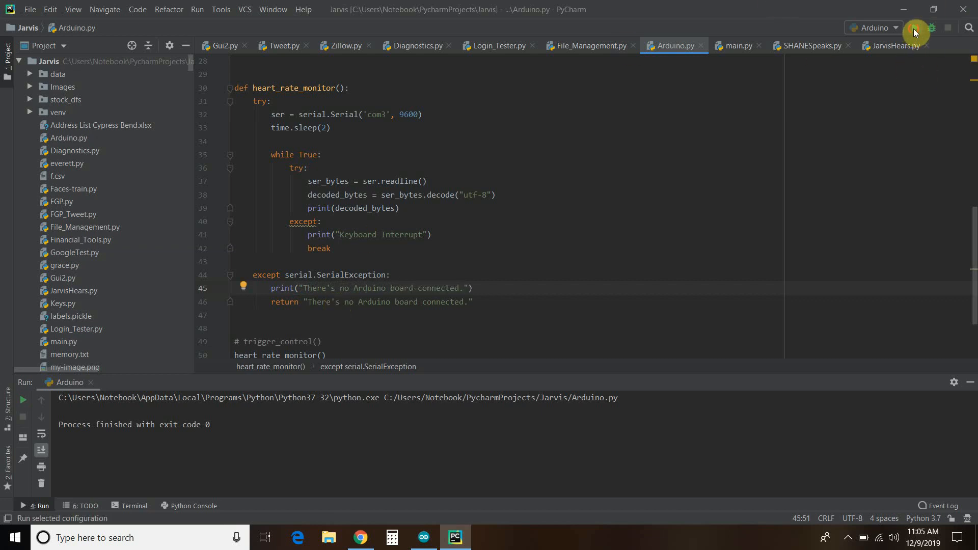
{"action": "left_click", "coordinate": [915, 32]}
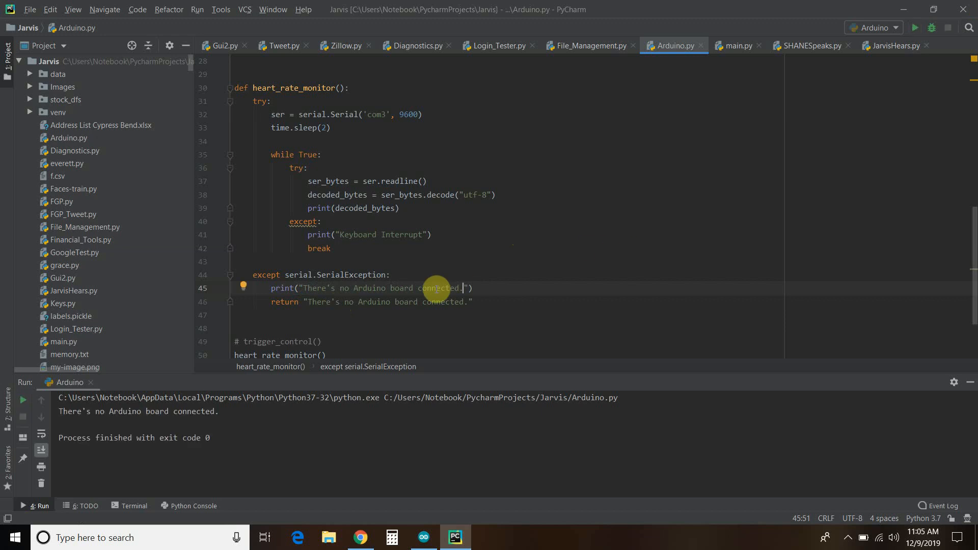
{"action": "mouse_move", "coordinate": [201, 420]}
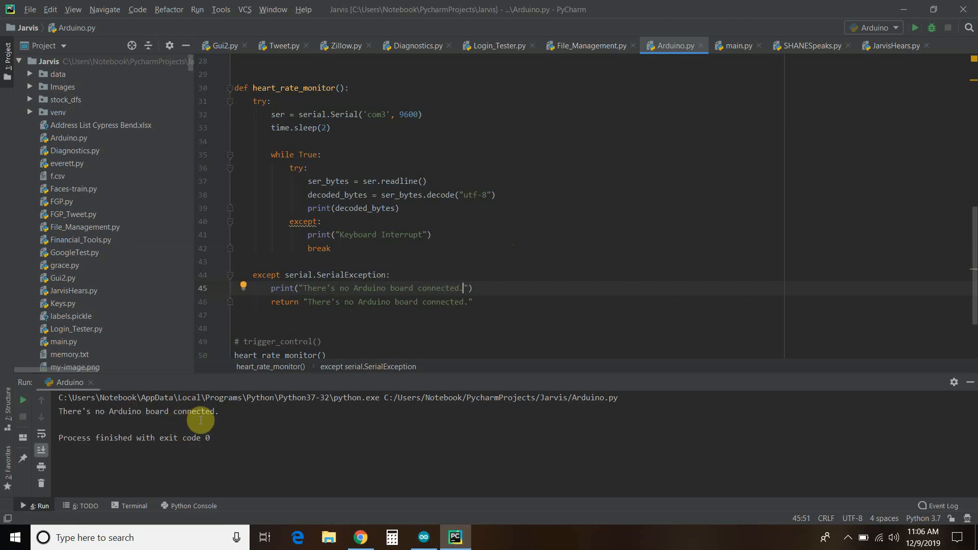
{"action": "mouse_move", "coordinate": [293, 284]}
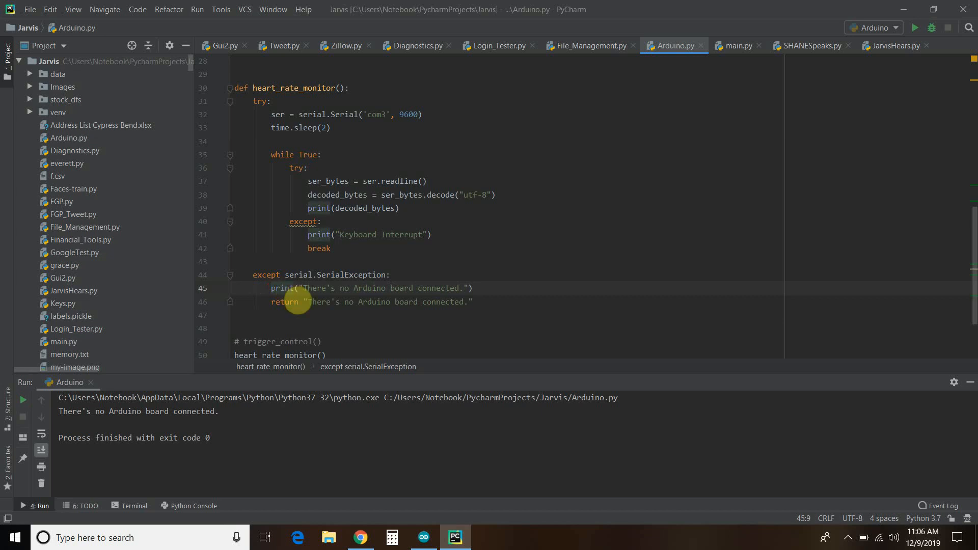
{"action": "key", "text": "ctrl+slash"}
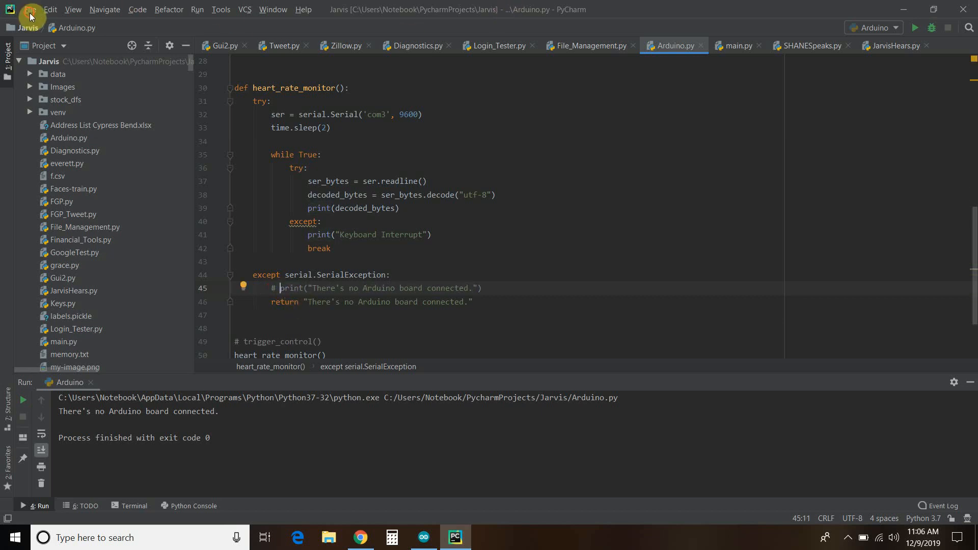
{"action": "mouse_move", "coordinate": [498, 206]}
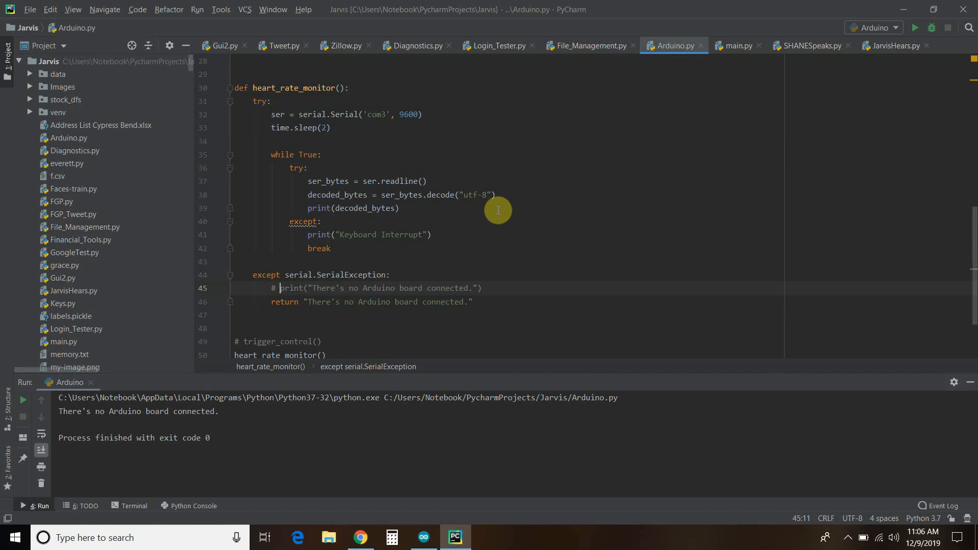
Switch to Chrome showing the OpenBCI Pulse Sensor product page
{"action": "left_click", "coordinate": [361, 537]}
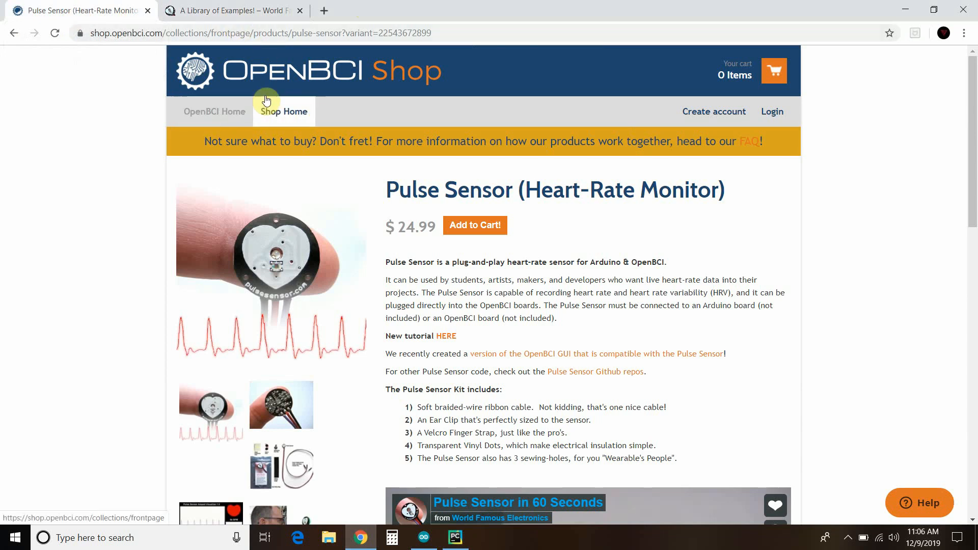
Go to Shop Home's Featured Products grid, browse down to the Pulse Sensor listing and back to top
{"action": "left_click", "coordinate": [282, 111]}
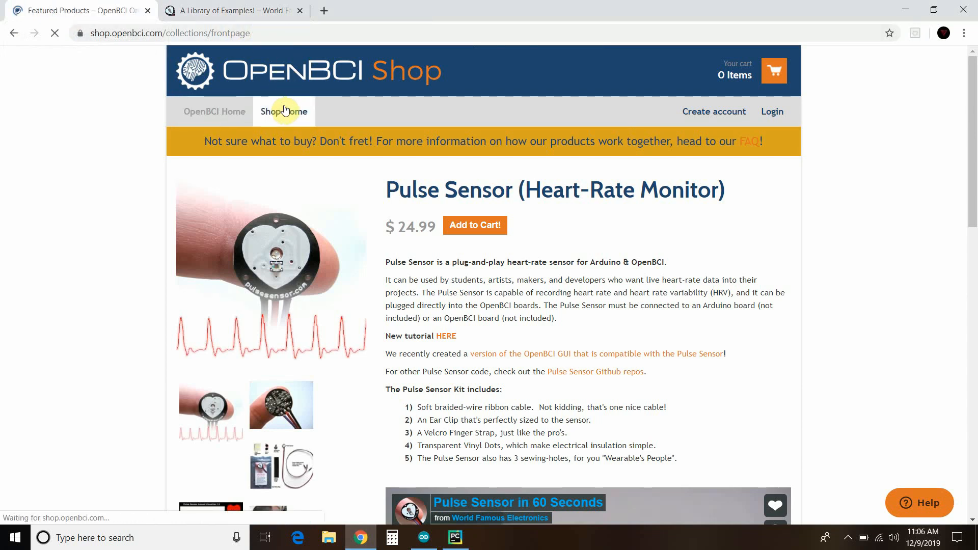
{"action": "left_click", "coordinate": [284, 111]}
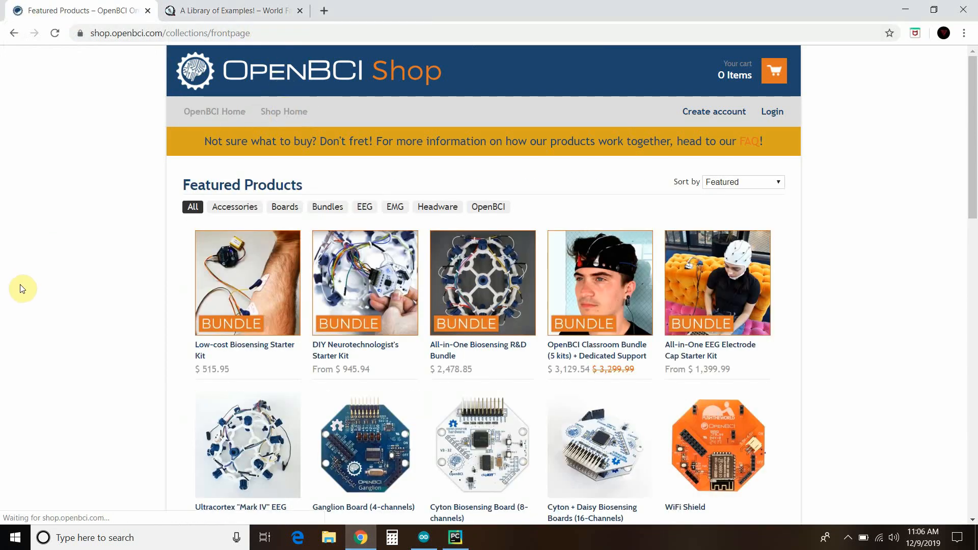
{"action": "mouse_move", "coordinate": [482, 282]}
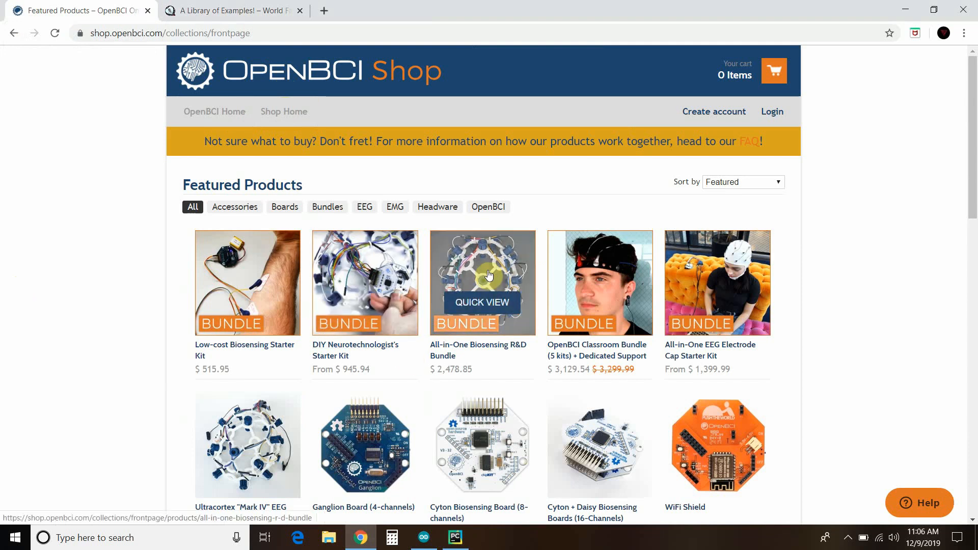
{"action": "scroll", "scroll_direction": "down", "scroll_amount": 3}
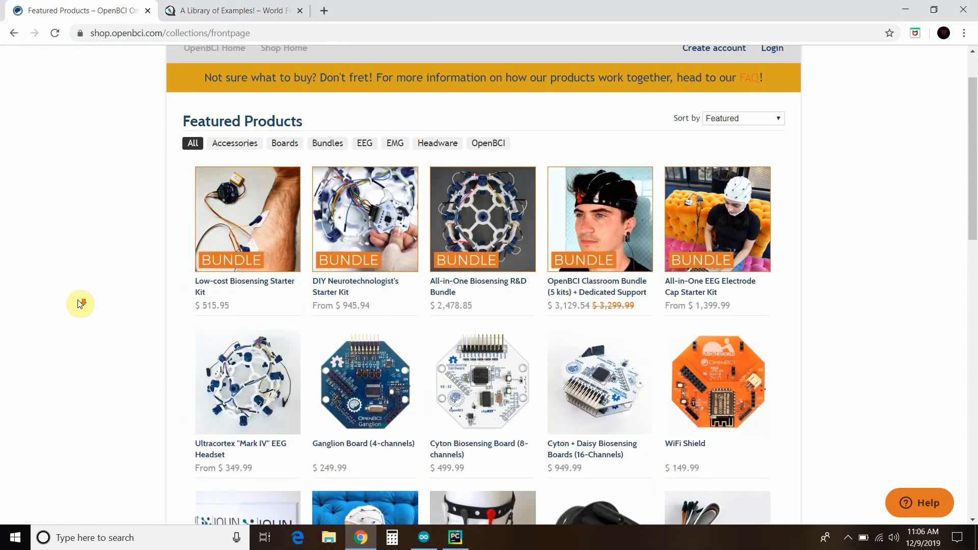
{"action": "mouse_move", "coordinate": [79, 304]}
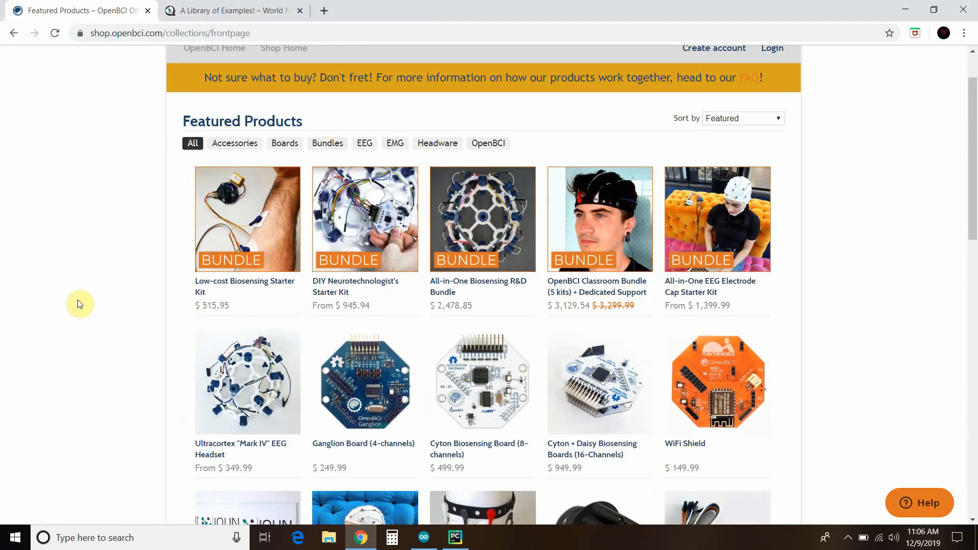
{"action": "mouse_move", "coordinate": [598, 239]}
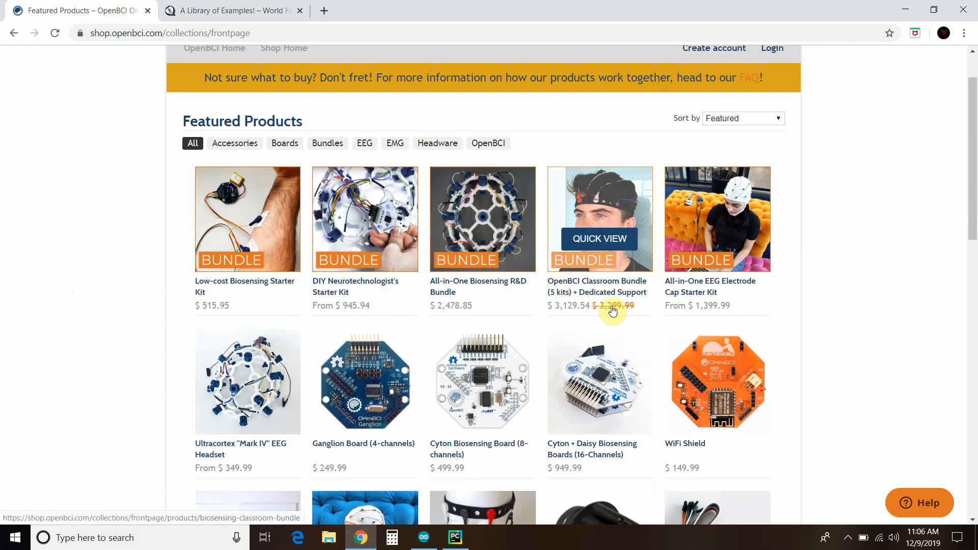
{"action": "mouse_move", "coordinate": [722, 246]}
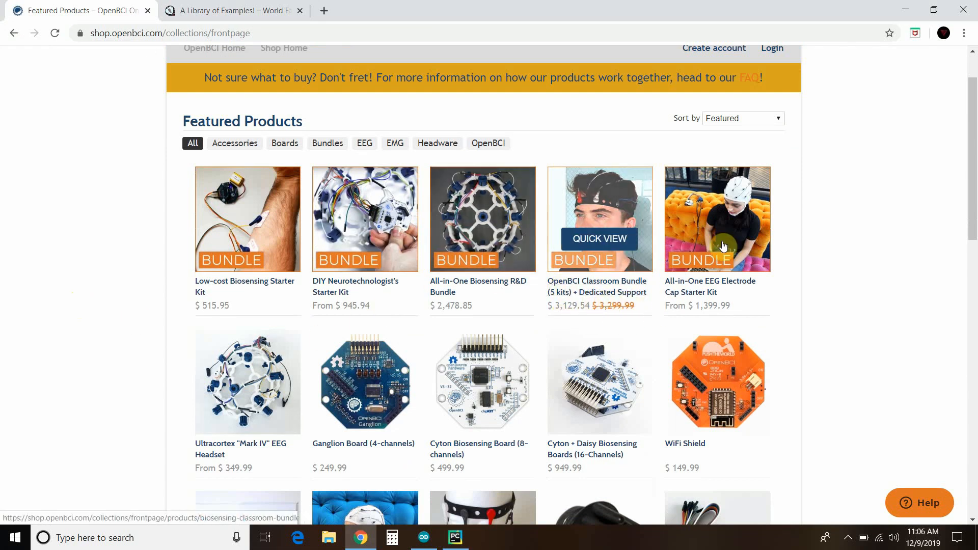
{"action": "mouse_move", "coordinate": [742, 199]}
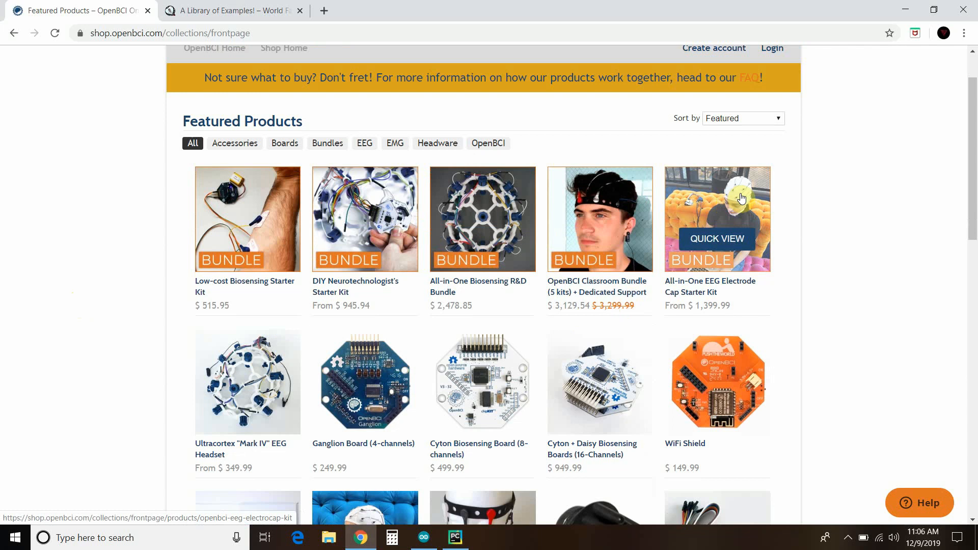
{"action": "scroll", "scroll_direction": "down", "scroll_amount": 3}
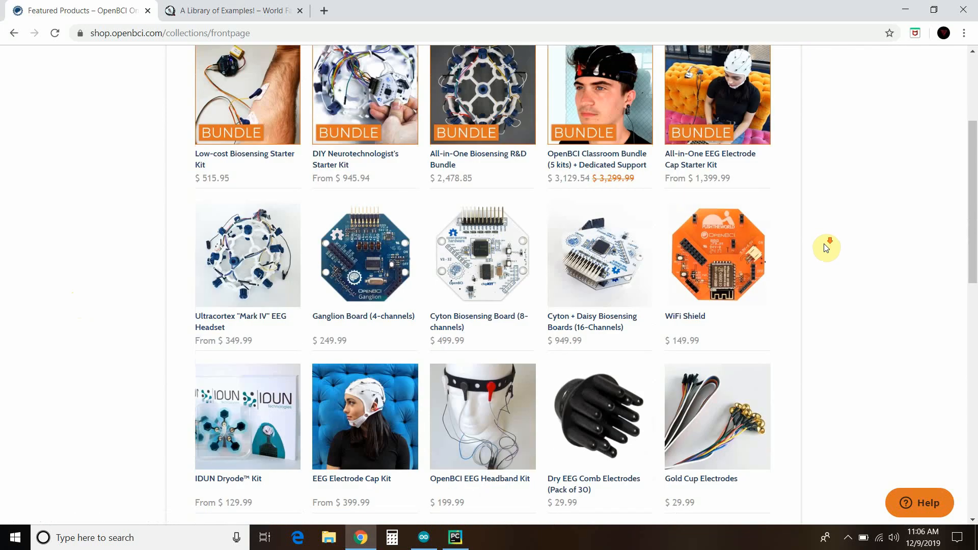
{"action": "scroll", "scroll_direction": "down", "scroll_amount": 3}
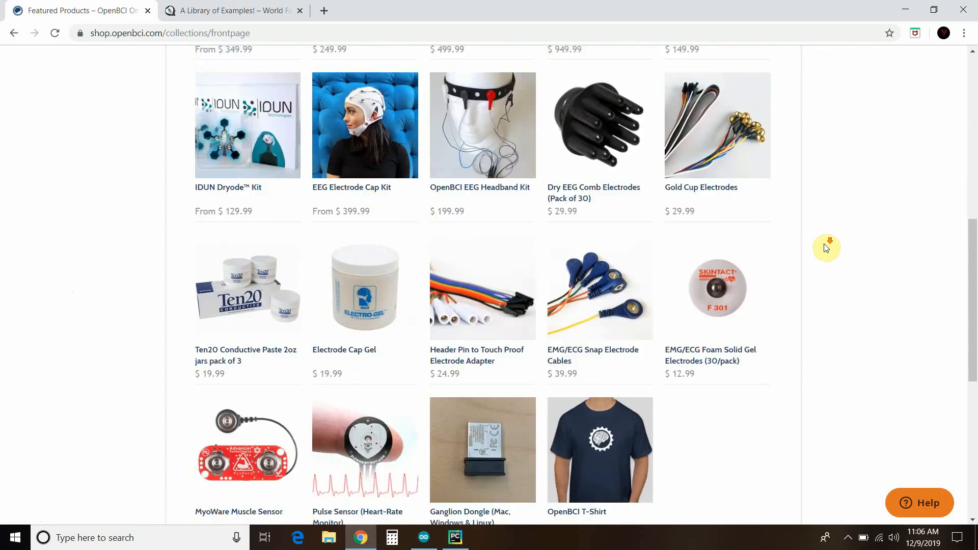
{"action": "scroll", "scroll_direction": "down", "scroll_amount": 3}
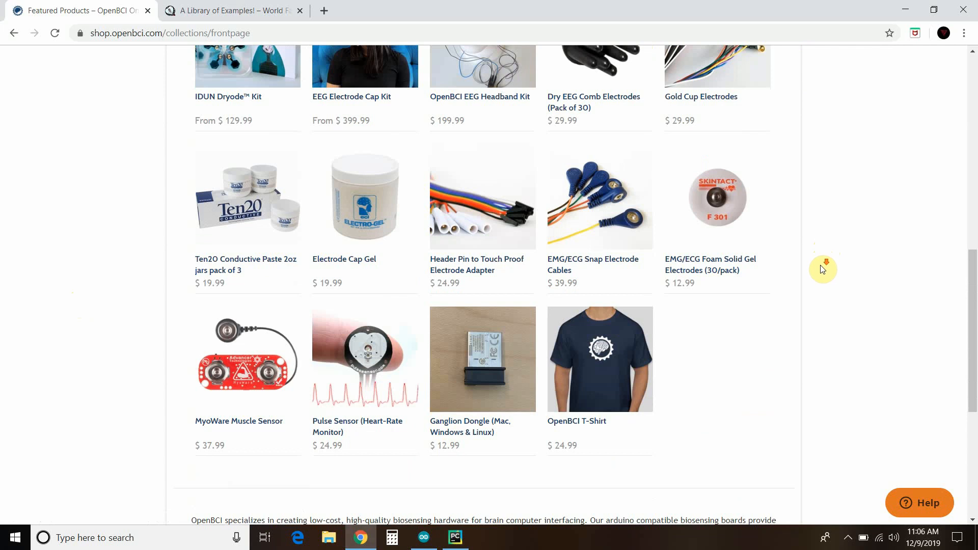
{"action": "scroll", "scroll_direction": "up", "scroll_amount": 3}
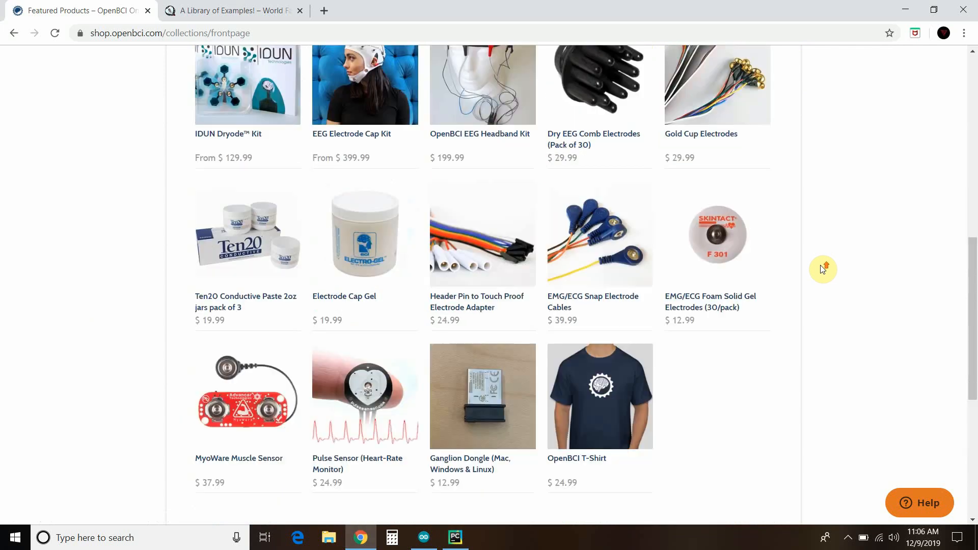
{"action": "scroll", "scroll_direction": "up", "scroll_amount": 3}
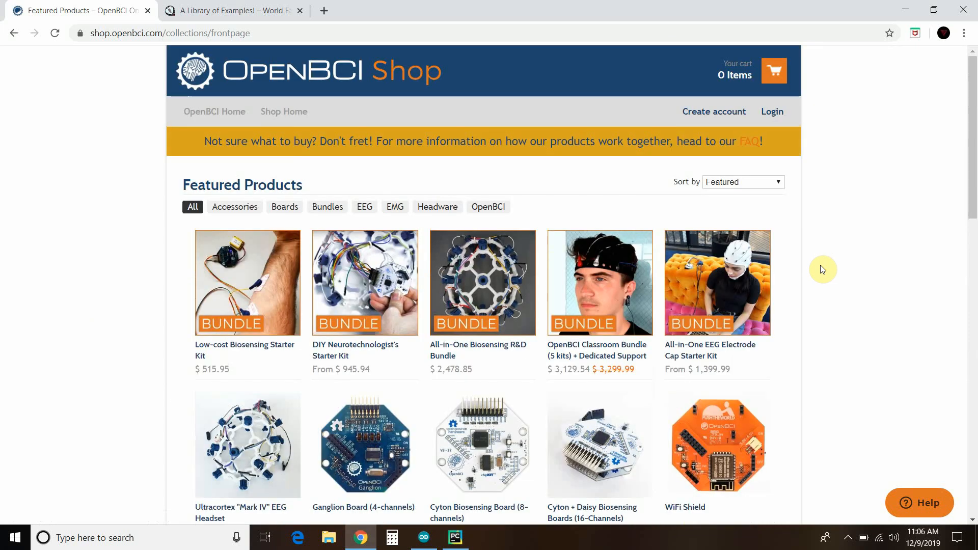